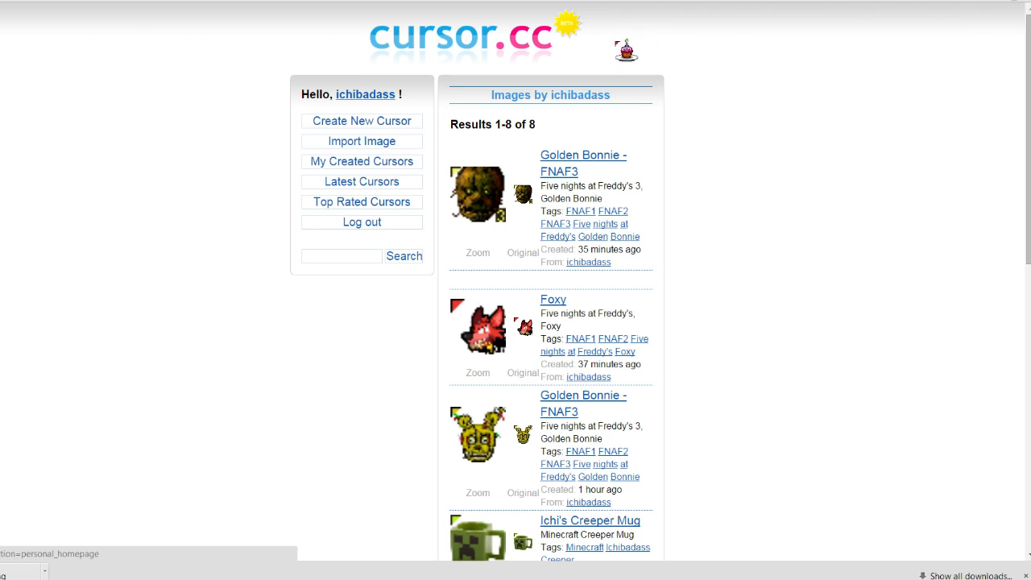
pyautogui.moveTo(760, 81)
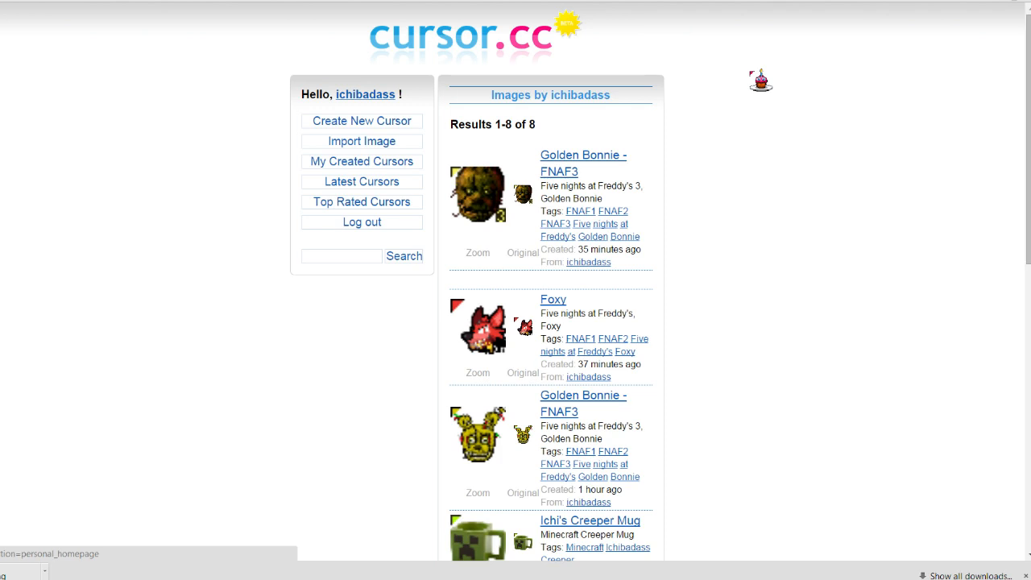
pyautogui.moveTo(749, 190)
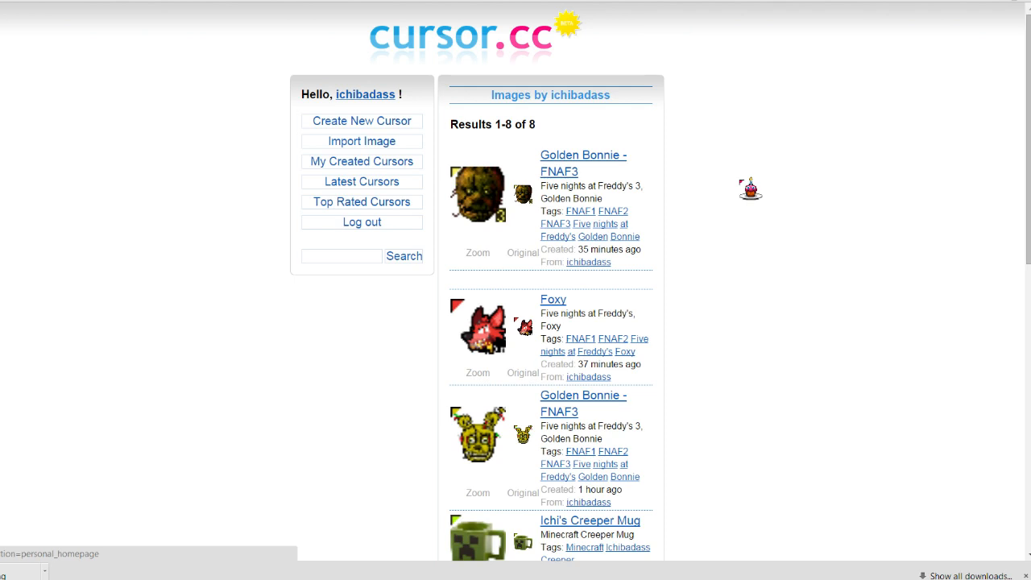
# - Scroll the FNAF image results and preview the Chica doll picture from the FNAF wiki
pyautogui.scroll(-3)
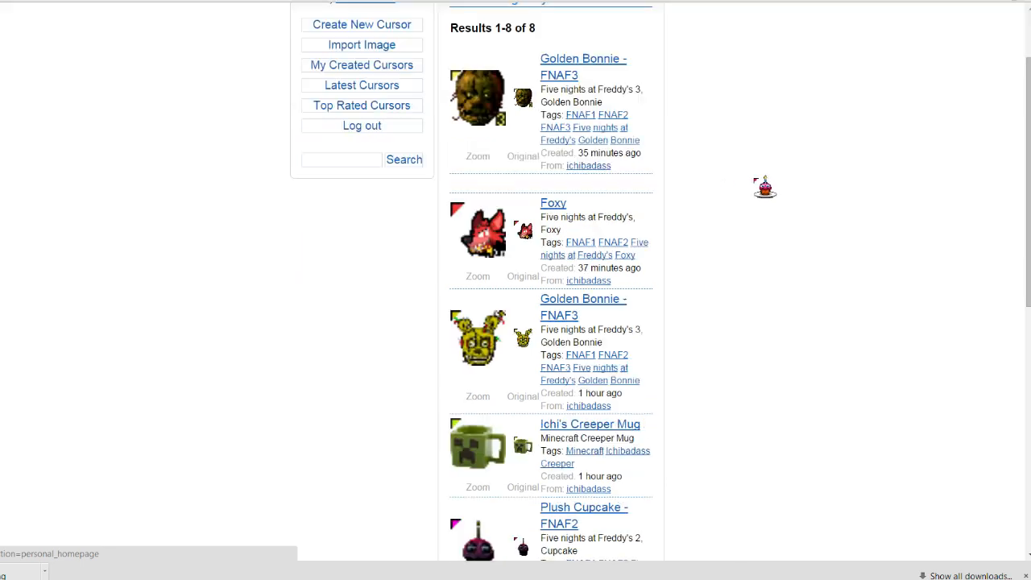
pyautogui.scroll(-3)
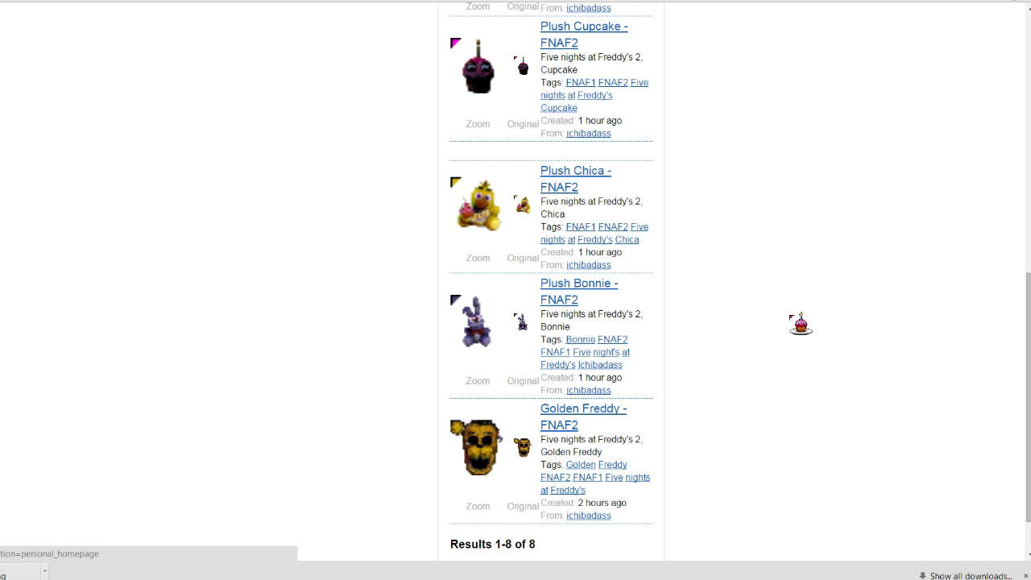
pyautogui.scroll(-3)
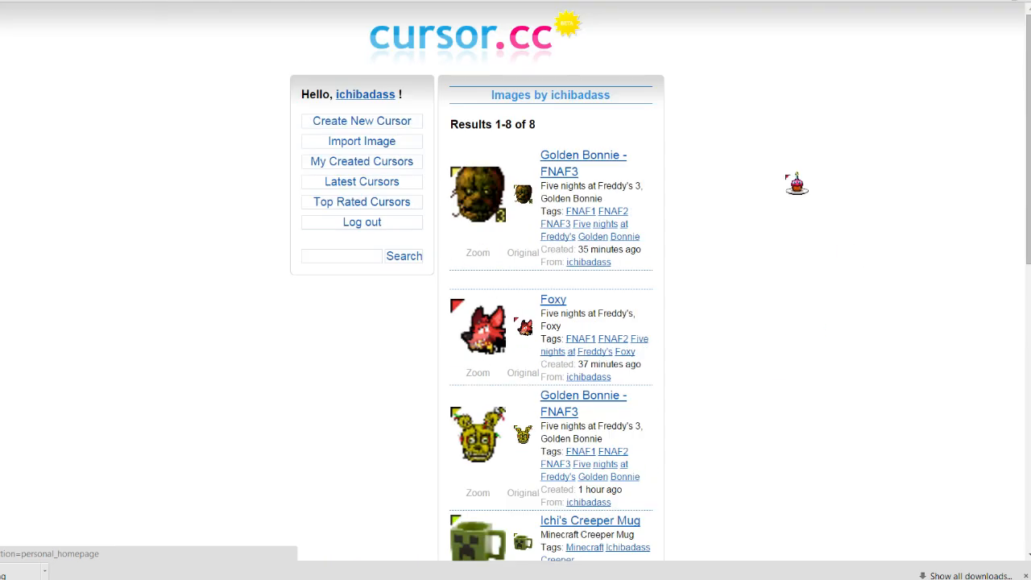
pyautogui.moveTo(809, 256)
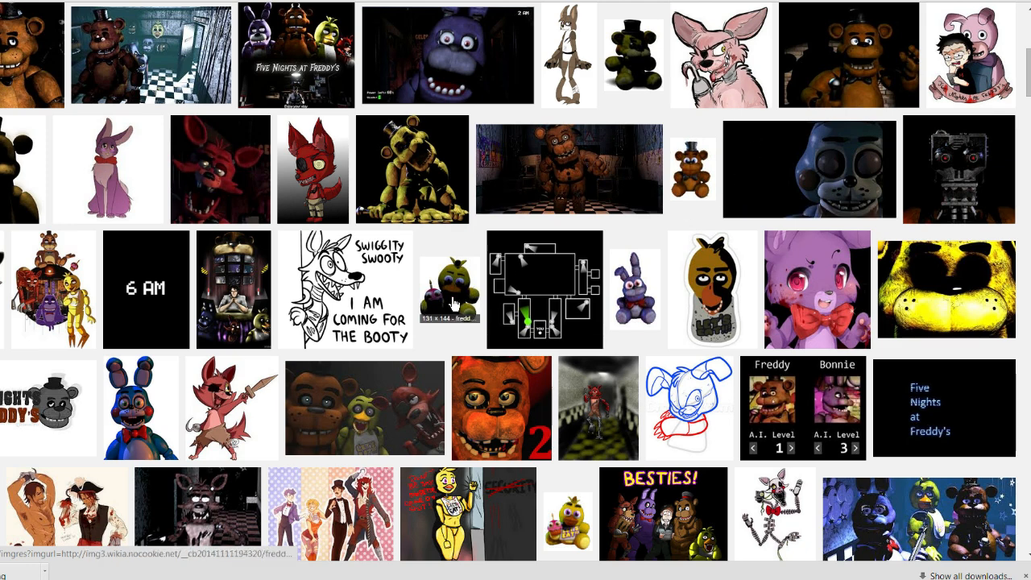
pyautogui.click(449, 288)
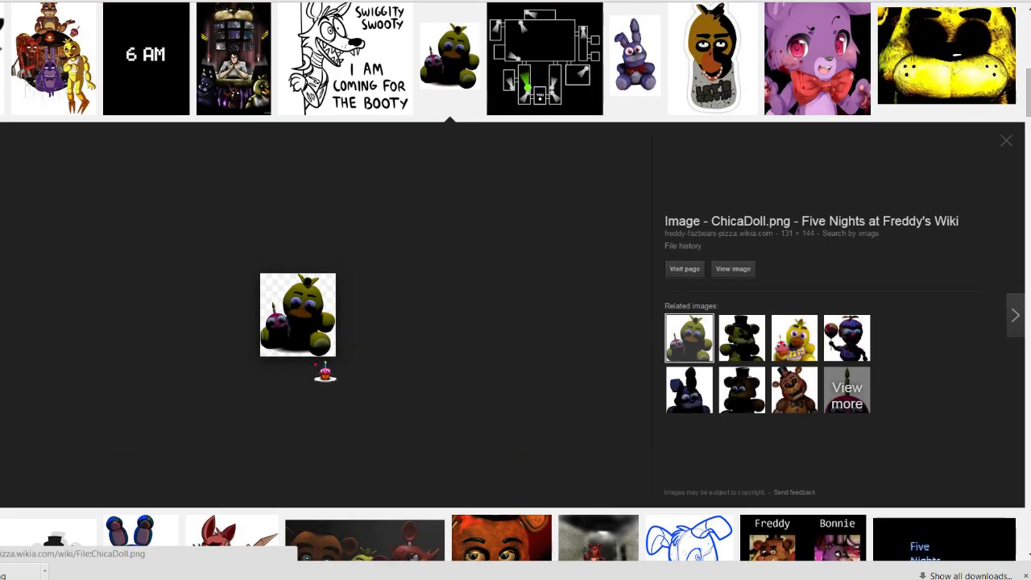
pyautogui.moveTo(271, 346)
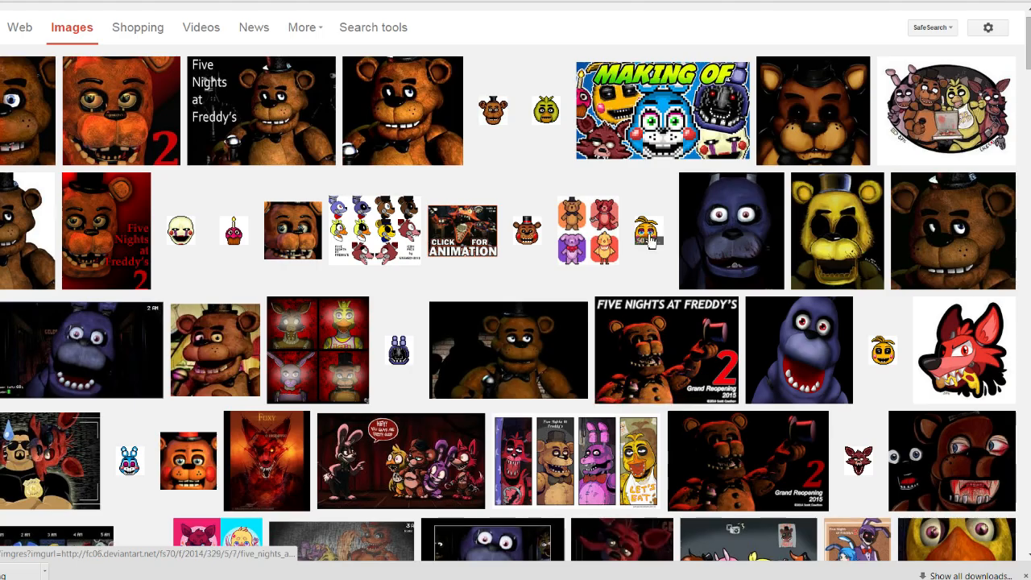
# - Preview the red Foxy fox-head drawing from DeviantArt in the image results
pyautogui.scroll(3)
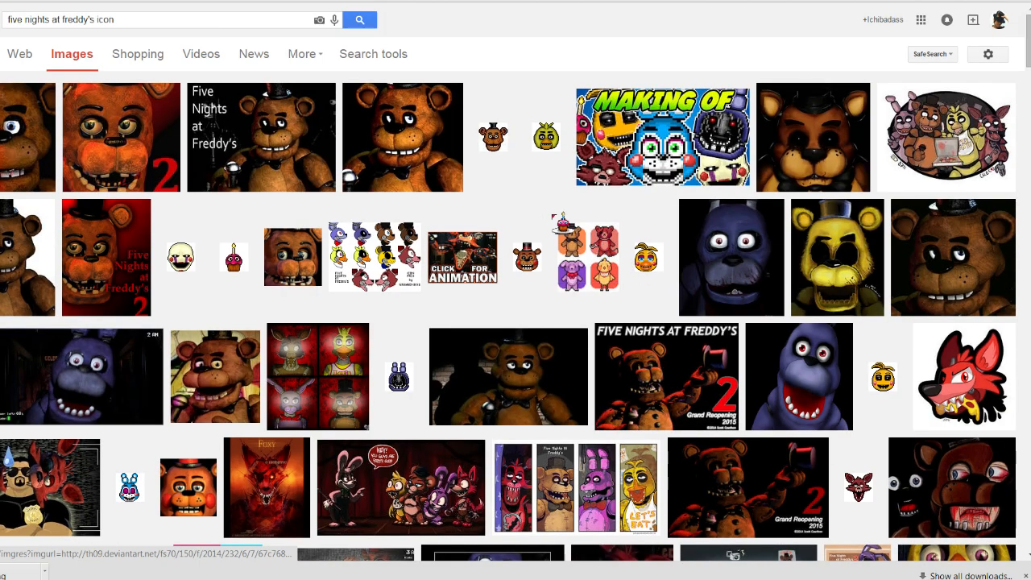
pyautogui.scroll(-3)
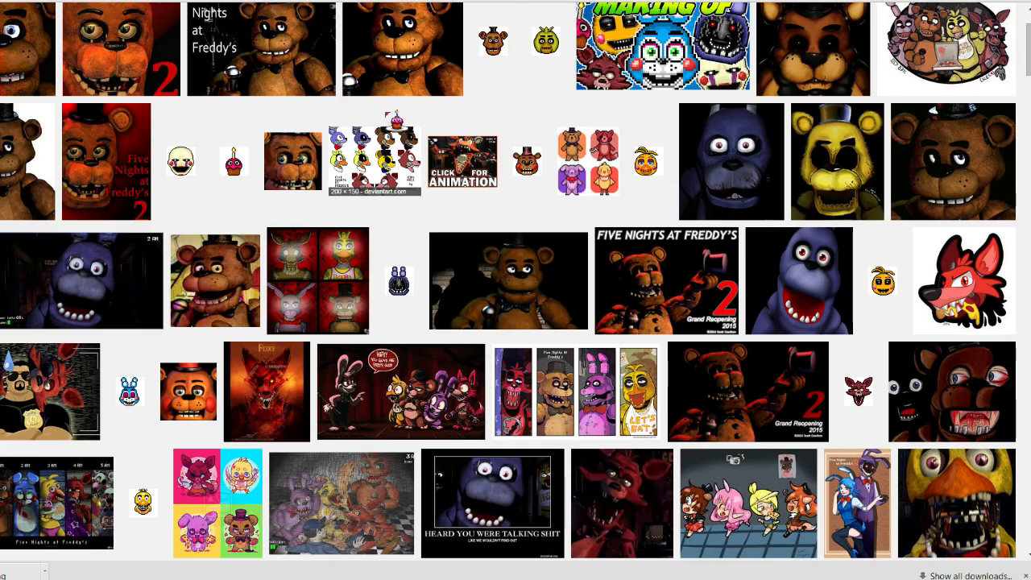
pyautogui.click(963, 280)
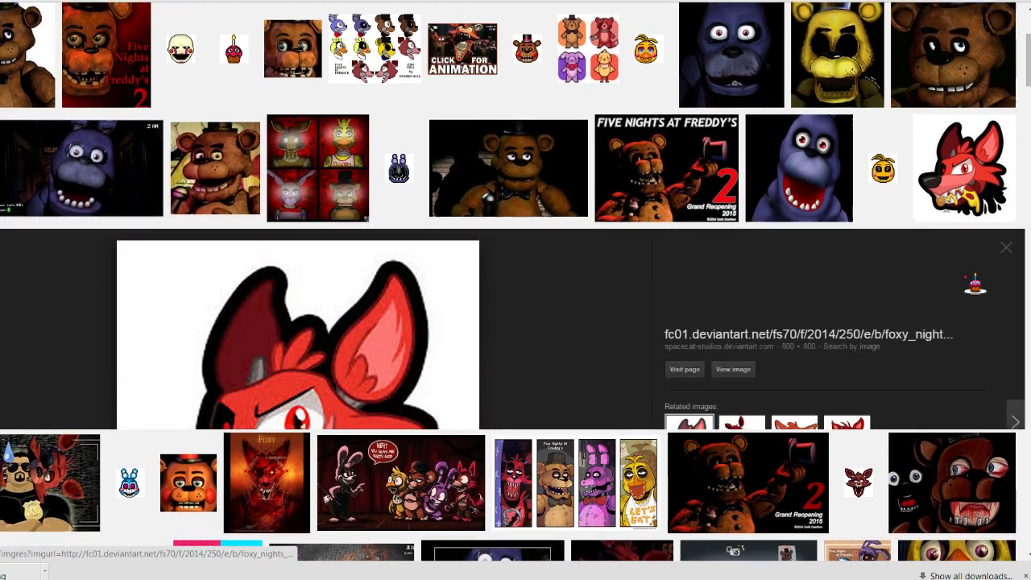
pyautogui.scroll(-3)
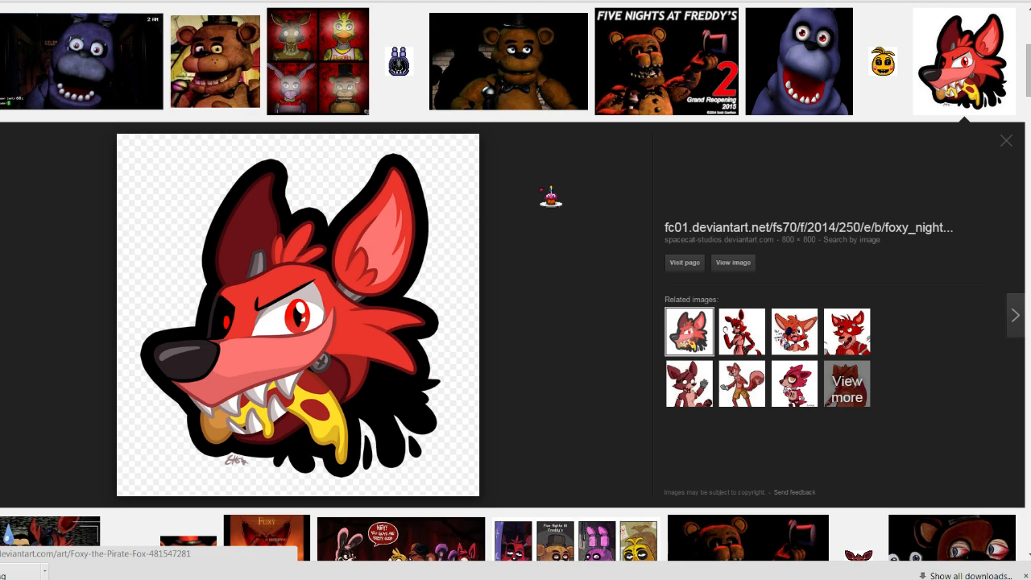
pyautogui.moveTo(451, 310)
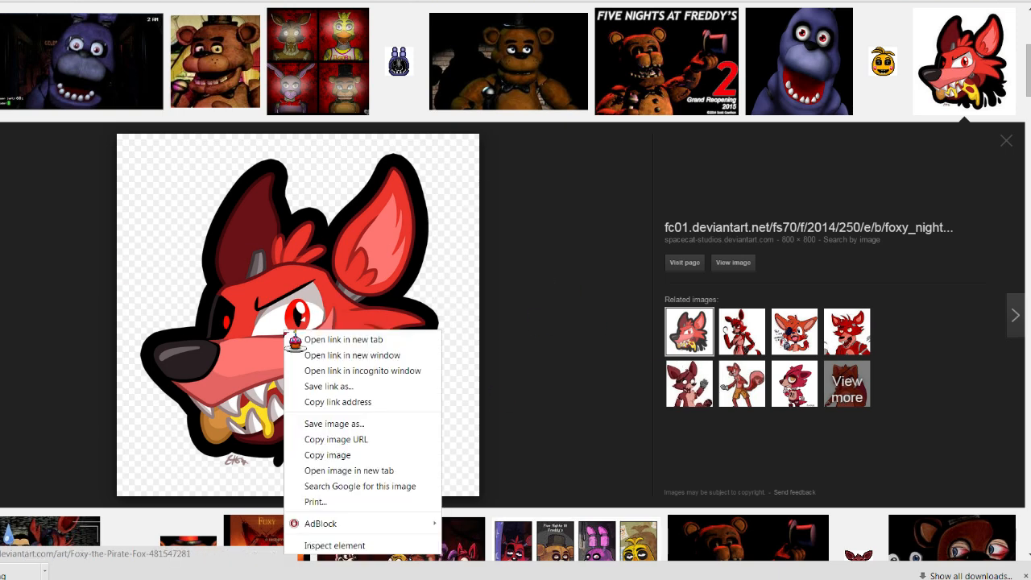
pyautogui.moveTo(335, 422)
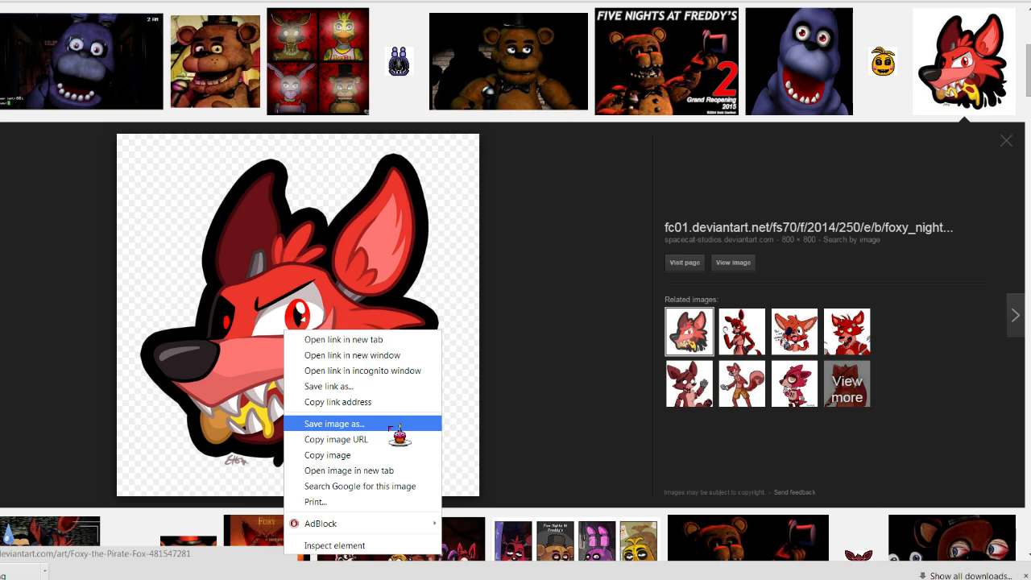
# - Save the fox picture to disk as a PNG named 'cup of cursor'
pyautogui.click(333, 424)
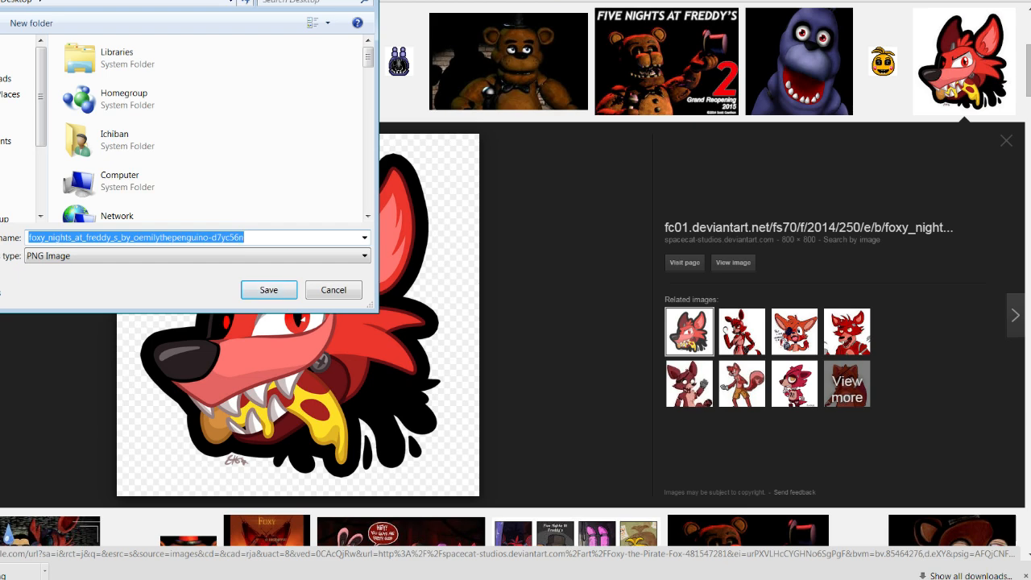
pyautogui.write('cup of cursor')
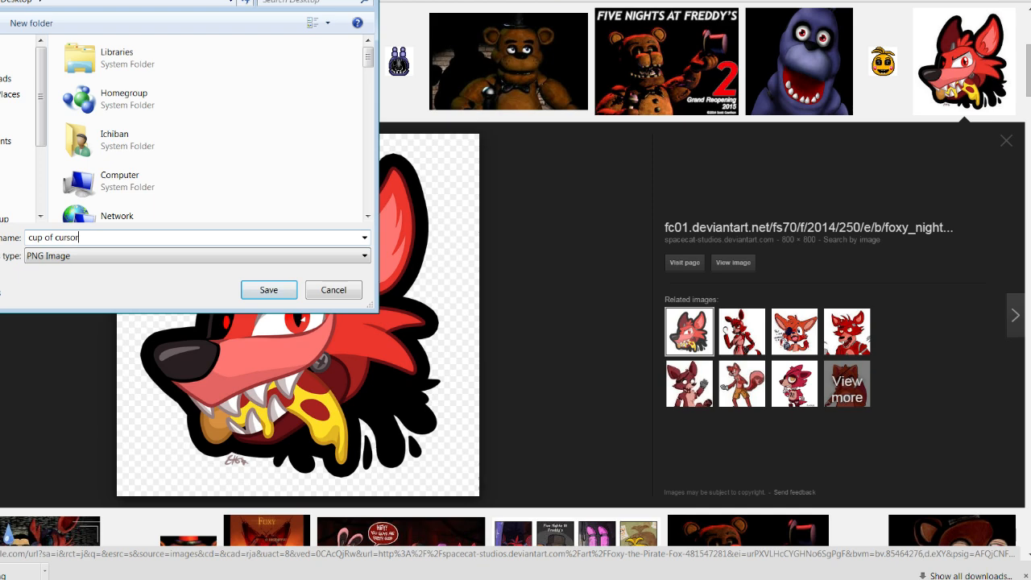
pyautogui.click(267, 290)
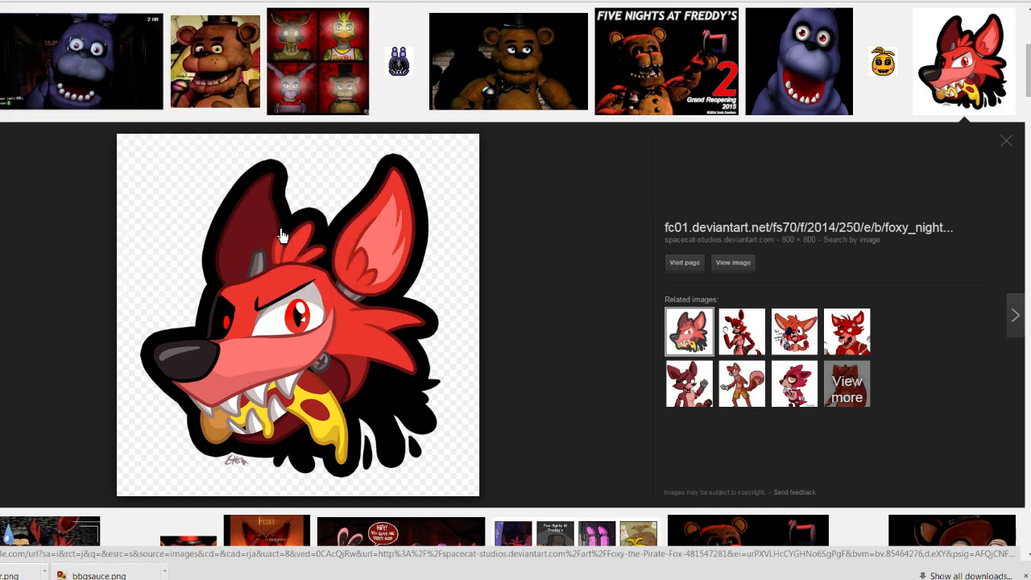
# - Return to cursor.cc and go to its Import Image page
pyautogui.click(1005, 140)
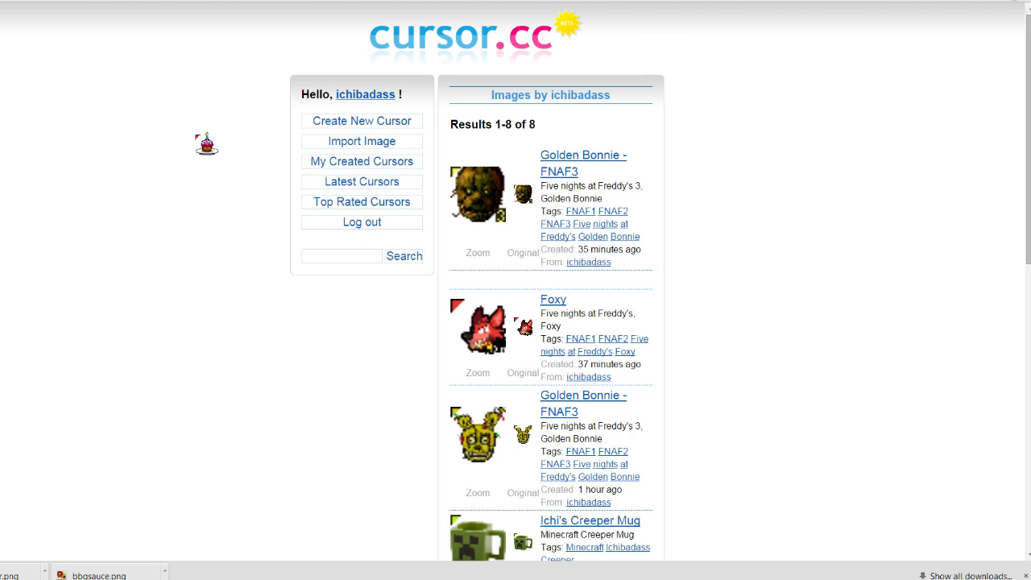
pyautogui.click(360, 141)
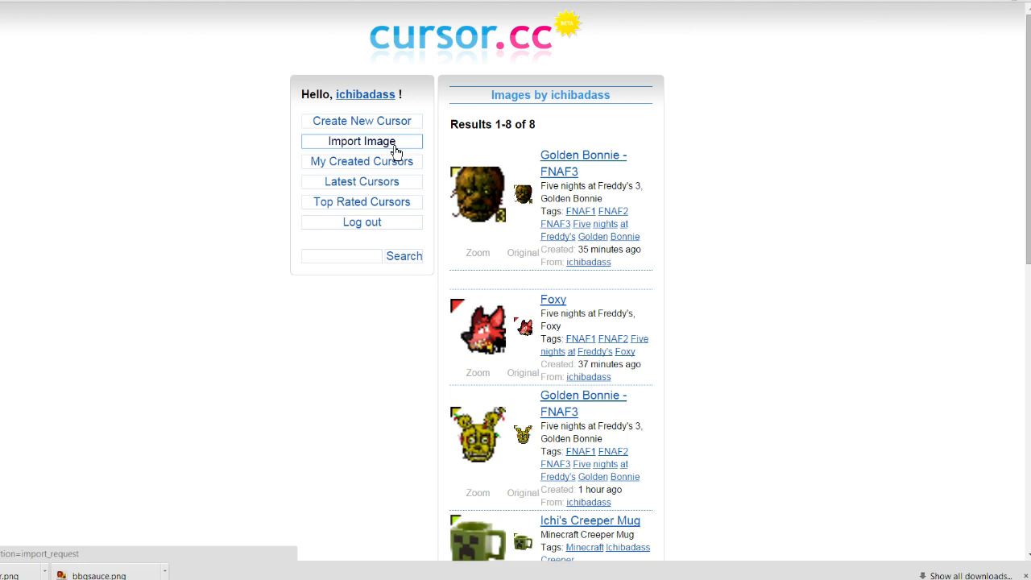
pyautogui.click(360, 142)
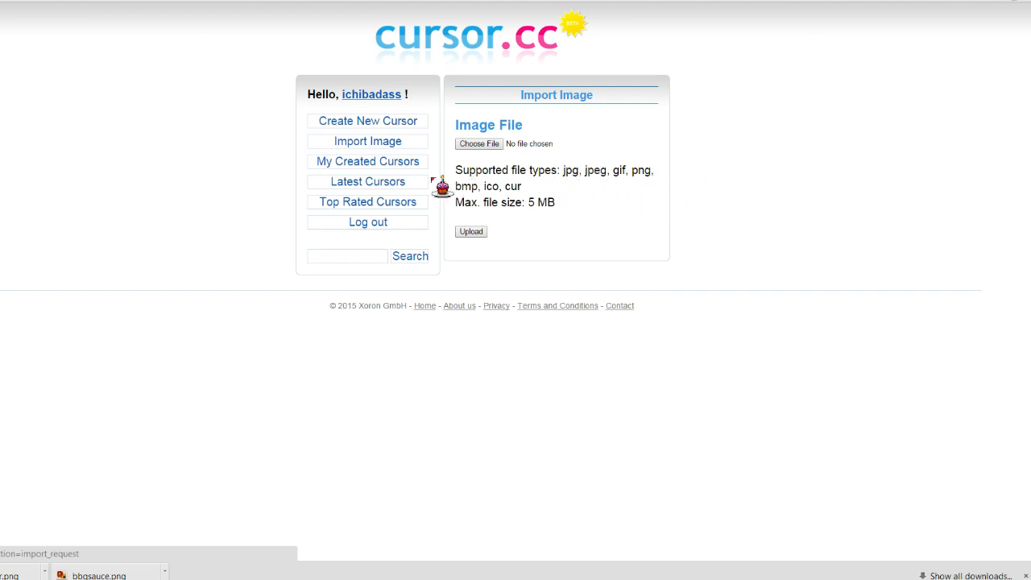
pyautogui.moveTo(622, 153)
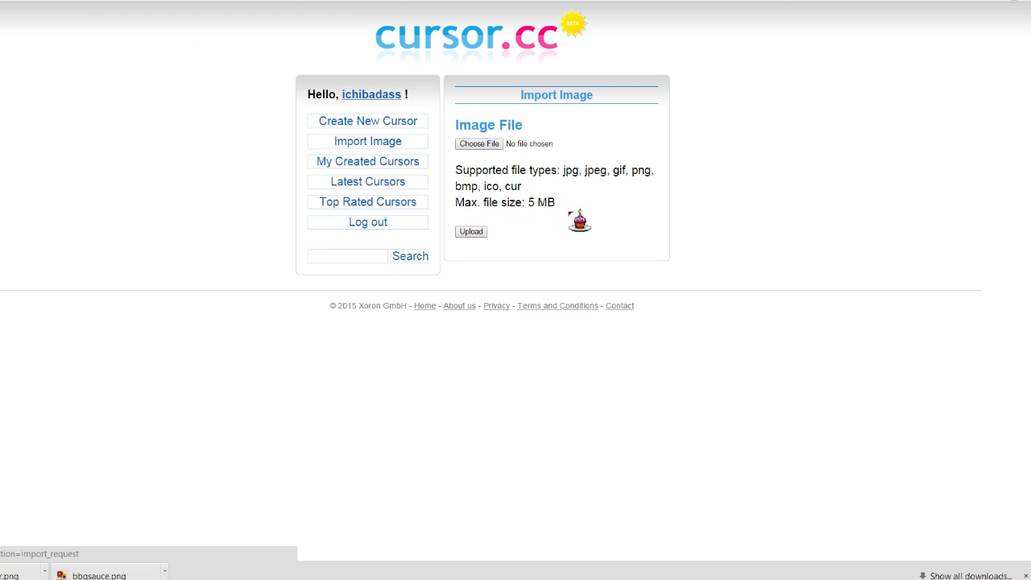
# - Choose the cup of cursor.png file and upload it for import as a cursor
pyautogui.click(478, 143)
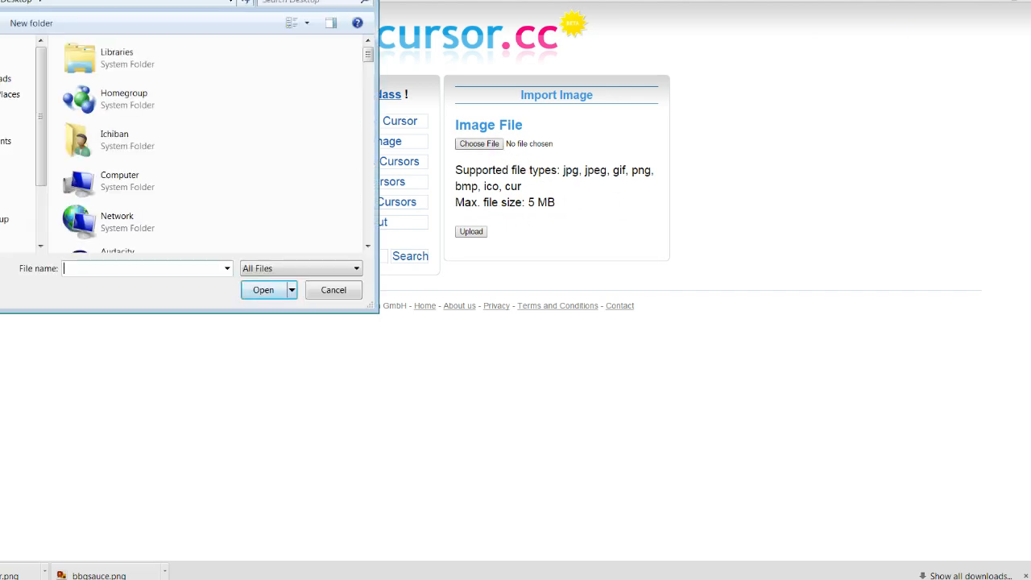
pyautogui.write('cup of cursor.png')
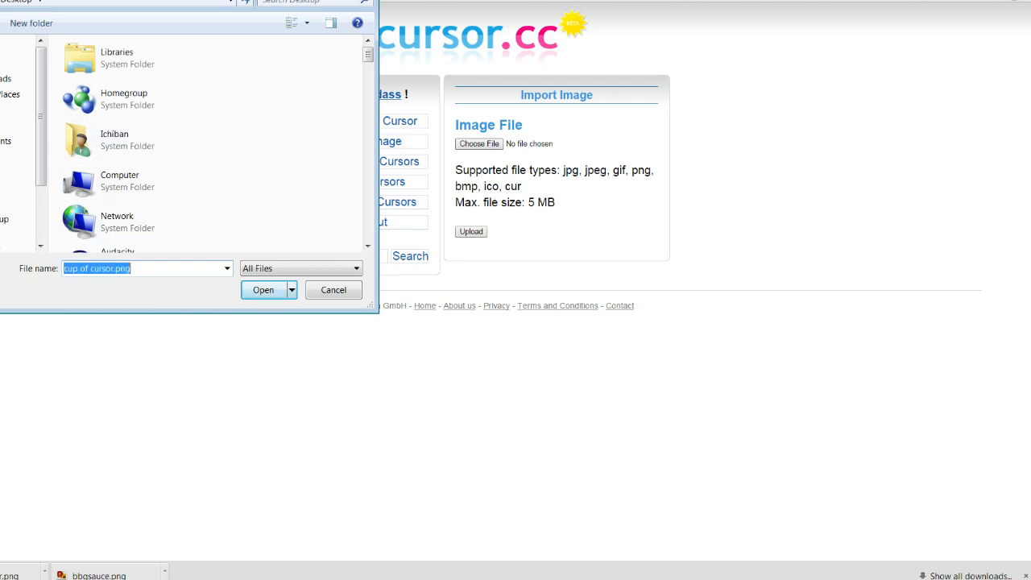
pyautogui.click(262, 290)
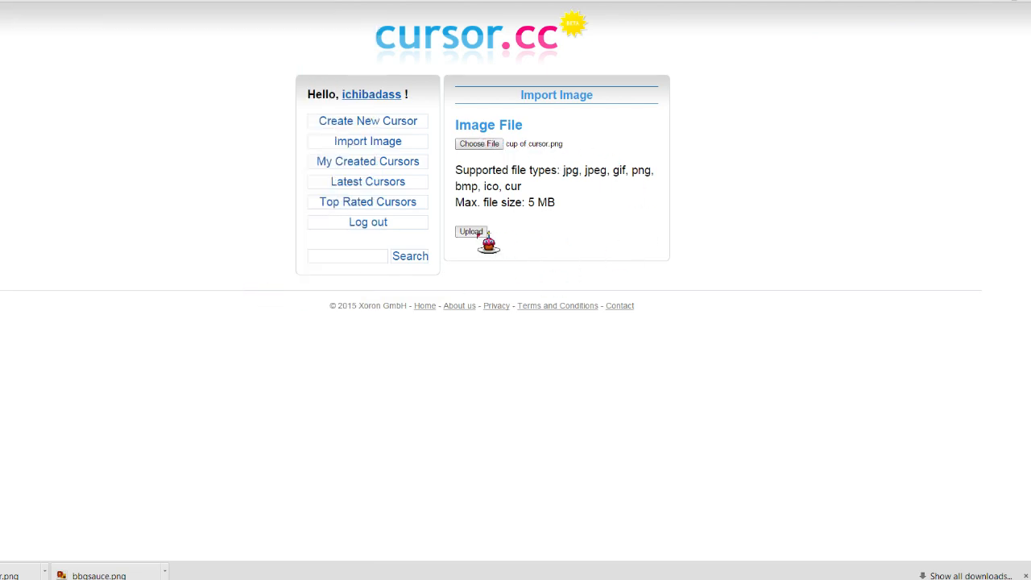
pyautogui.click(470, 232)
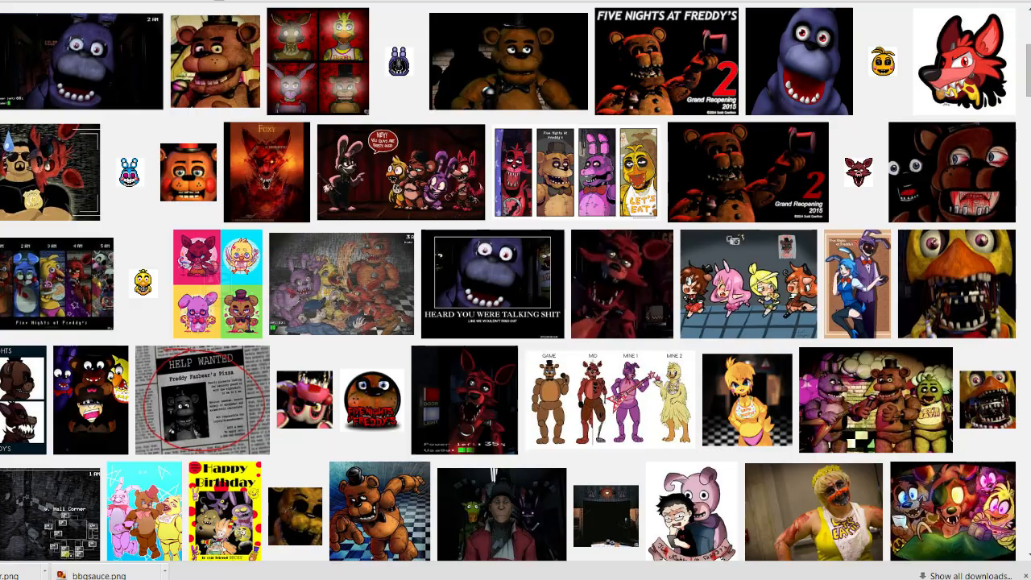
# - Shift the imported fox image higher in the grid, checking it on both example backgrounds
pyautogui.click(961, 61)
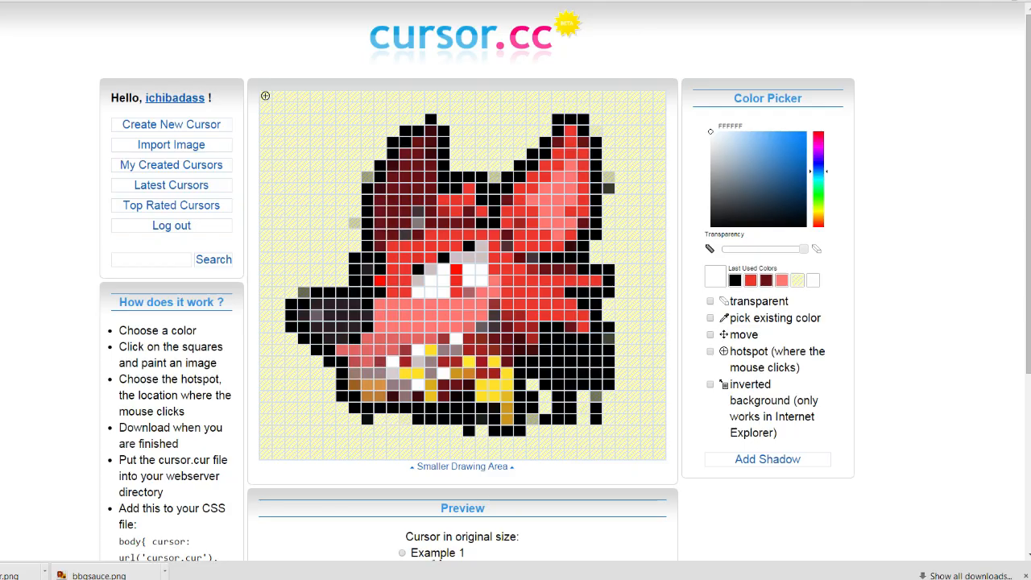
pyautogui.scroll(-3)
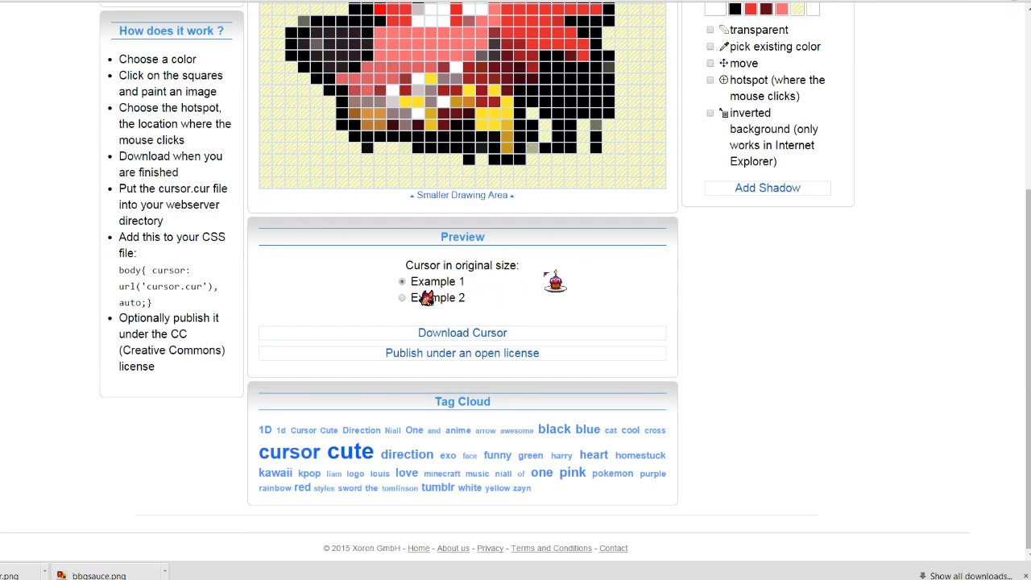
pyautogui.click(403, 296)
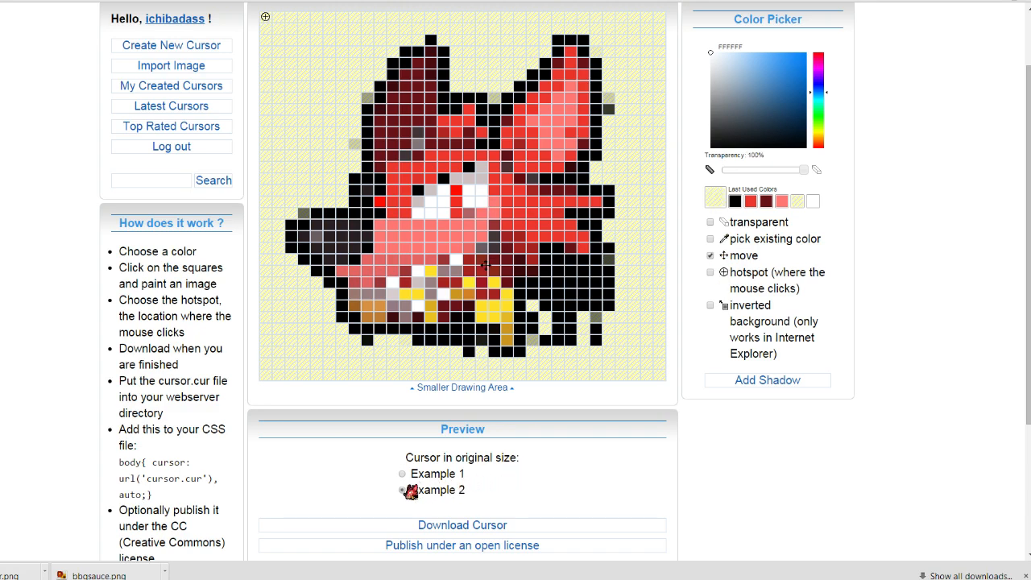
pyautogui.click(403, 490)
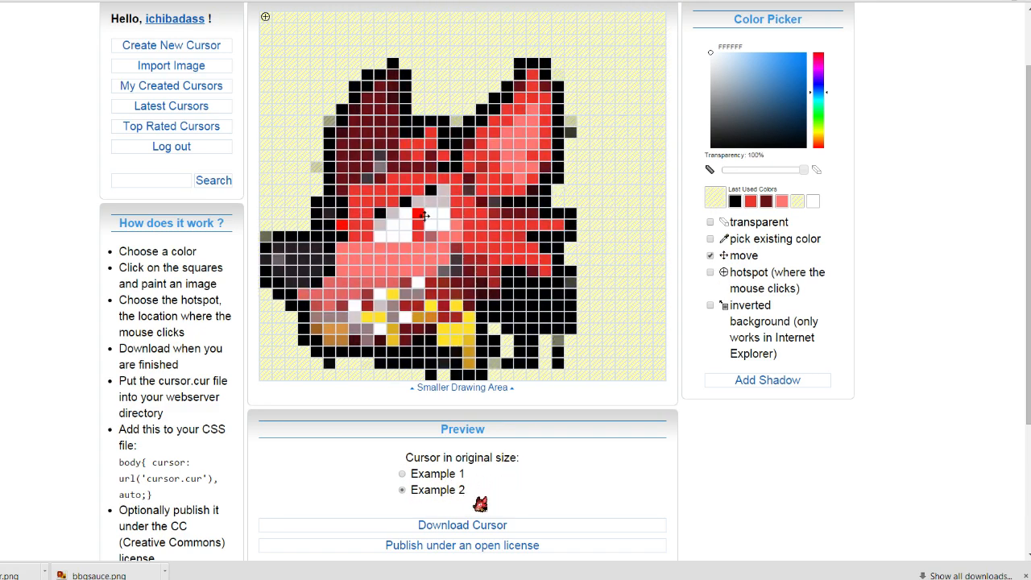
pyautogui.click(402, 474)
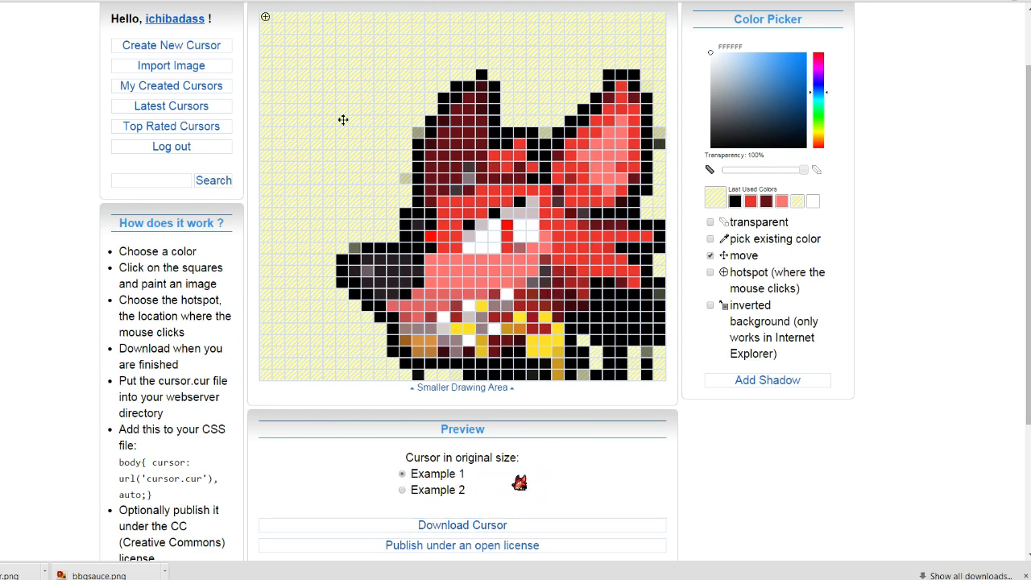
pyautogui.click(402, 490)
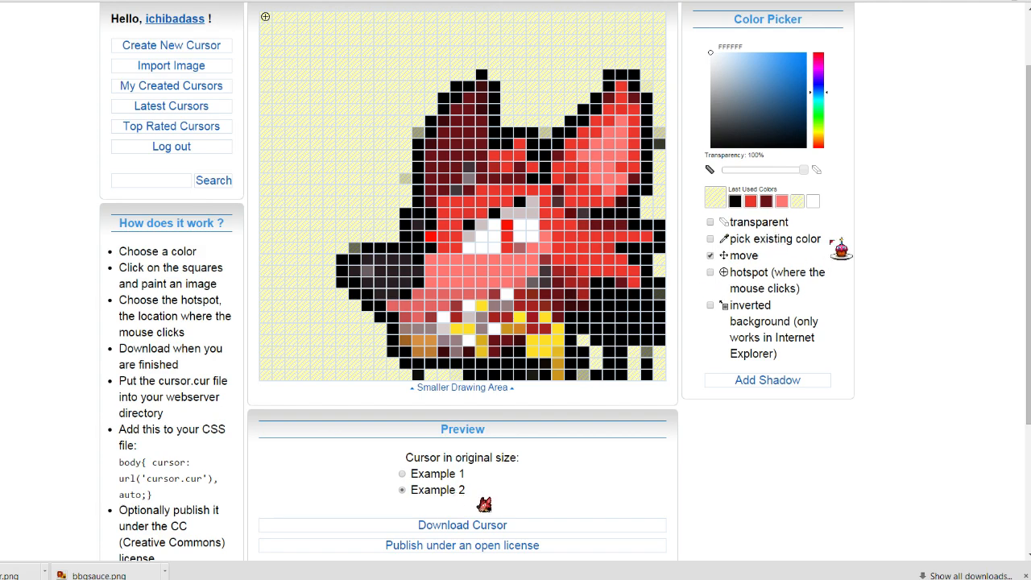
pyautogui.click(403, 474)
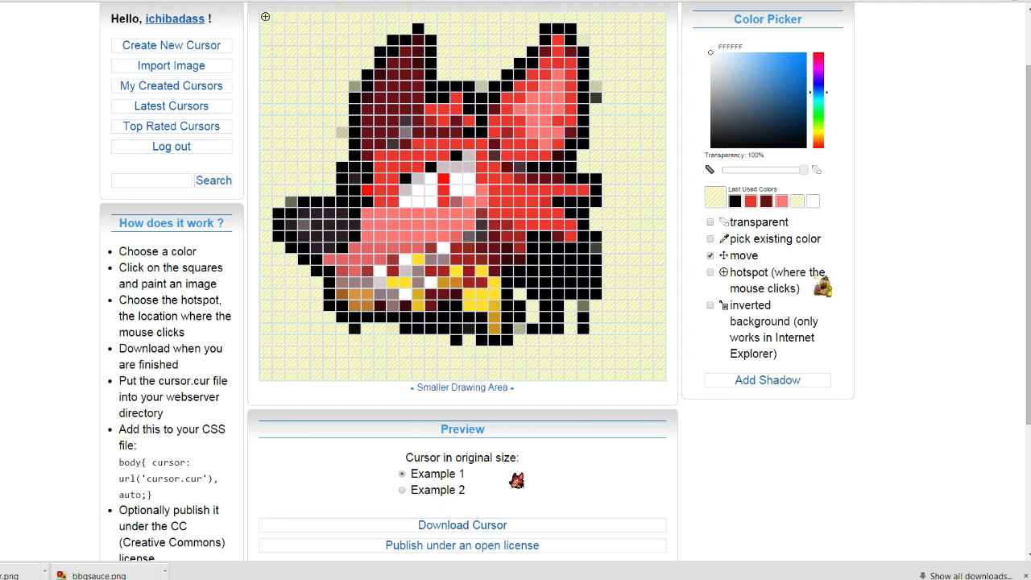
pyautogui.click(403, 490)
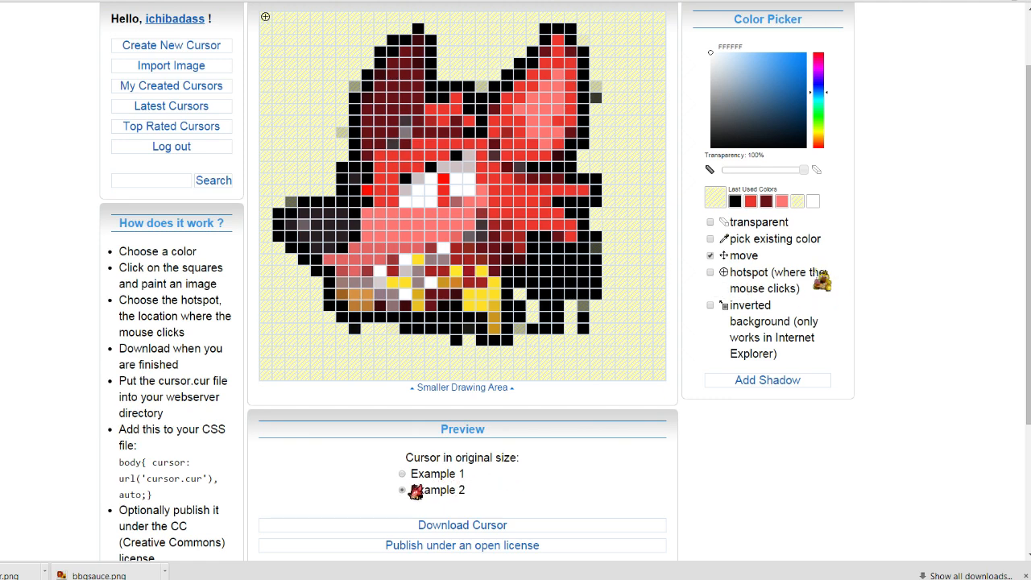
pyautogui.click(403, 490)
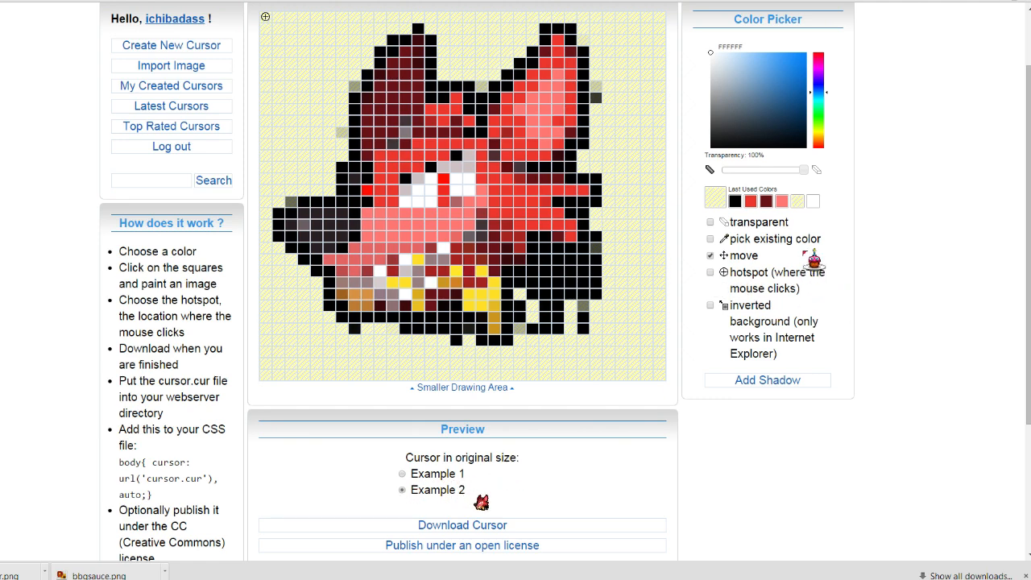
pyautogui.click(401, 473)
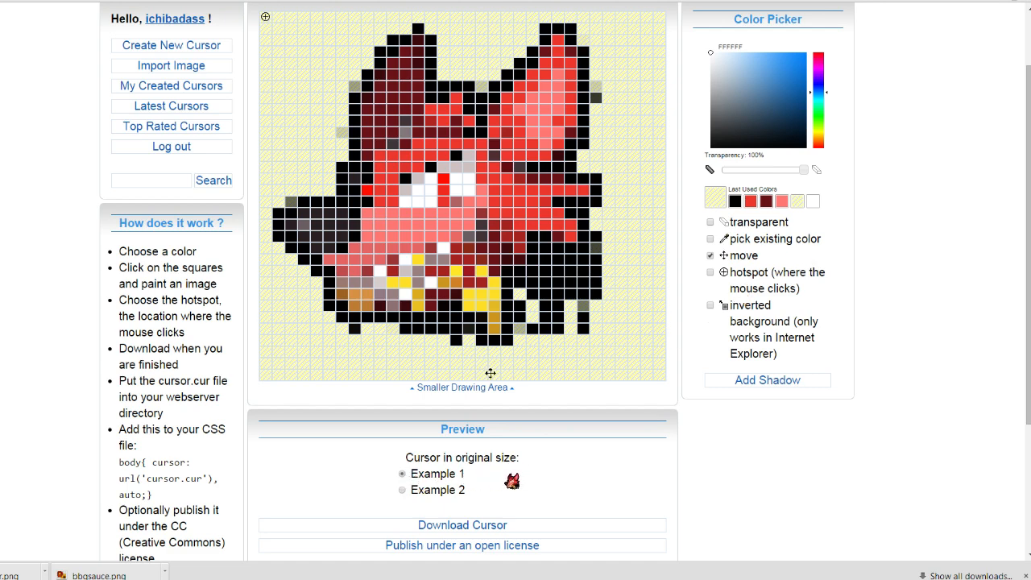
pyautogui.click(402, 490)
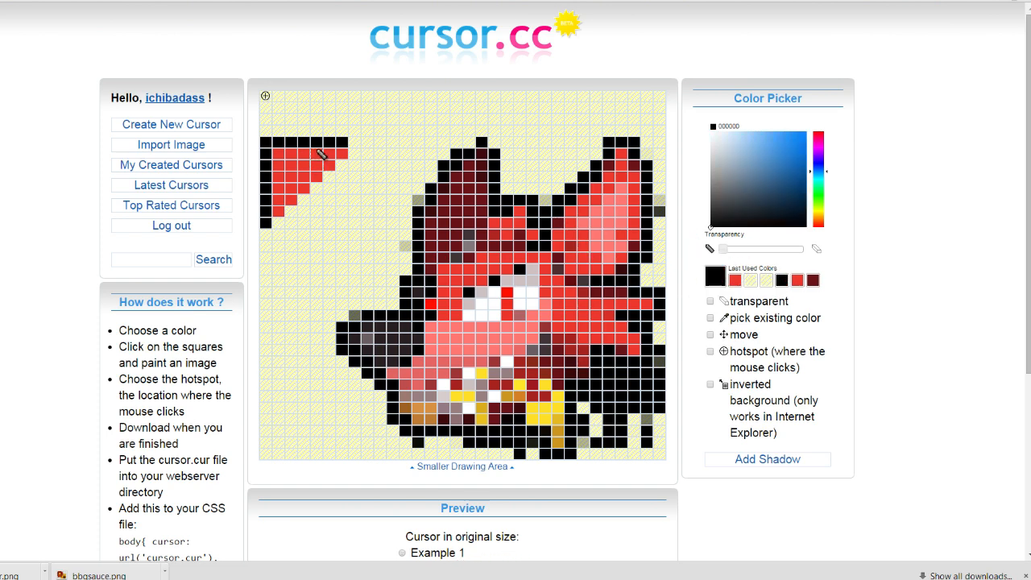
# - Paint red squares in the grid's top-left corner to form an arrow tip beside the fox
pyautogui.click(351, 146)
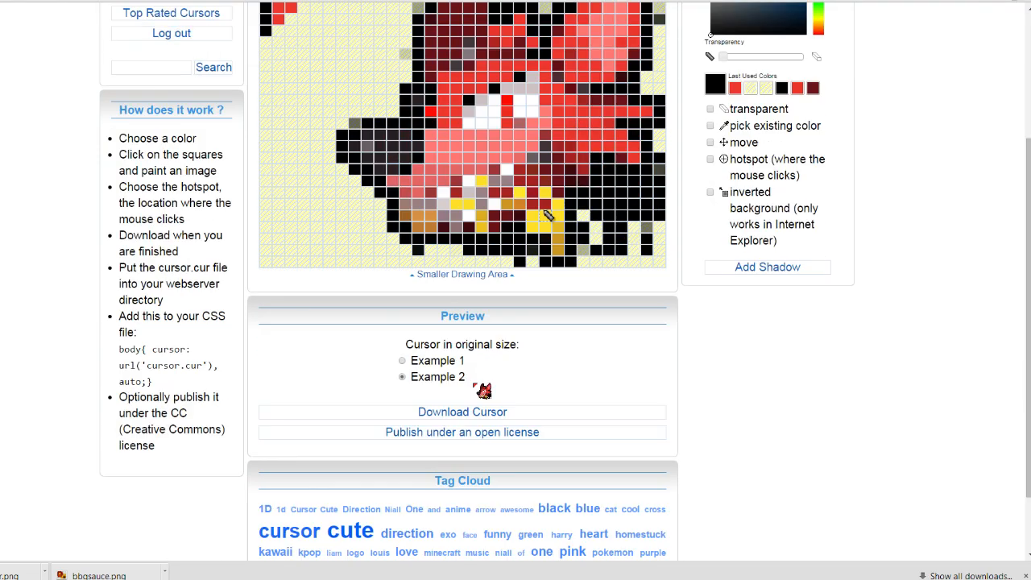
pyautogui.scroll(3)
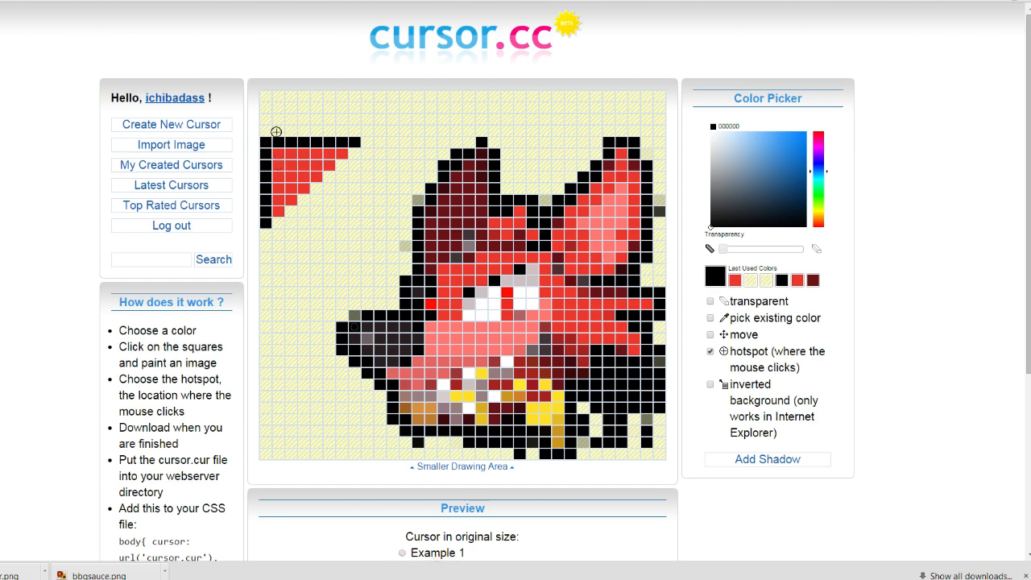
# - Place the cursor's hotspot at the red arrow tip in the grid's corner
pyautogui.click(333, 279)
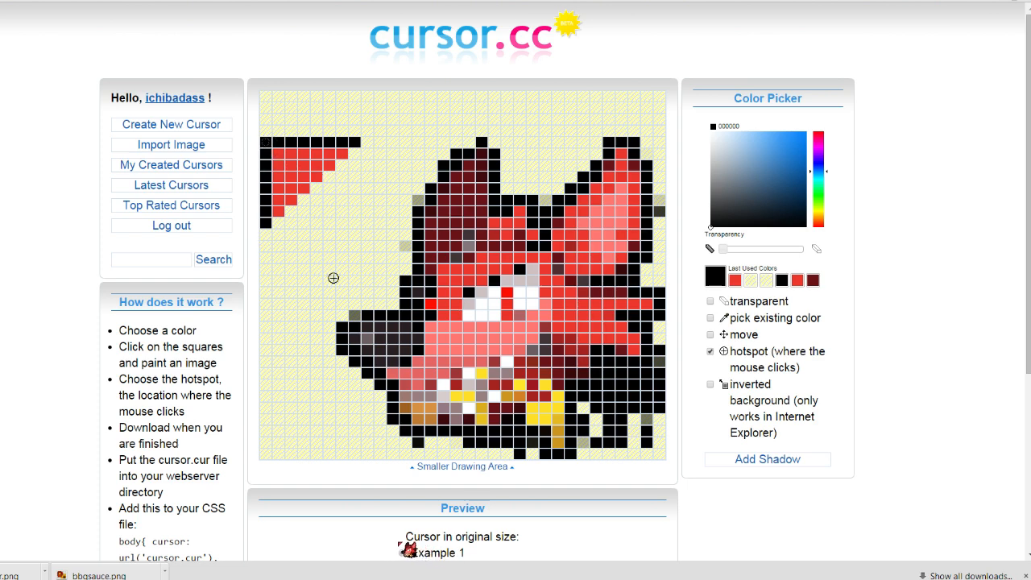
pyautogui.click(554, 270)
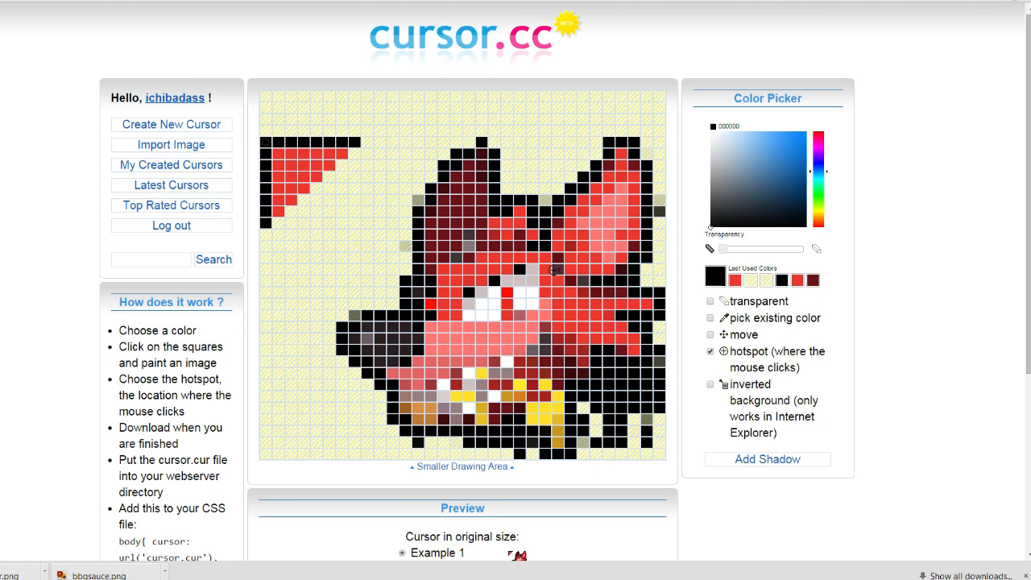
pyautogui.scroll(-3)
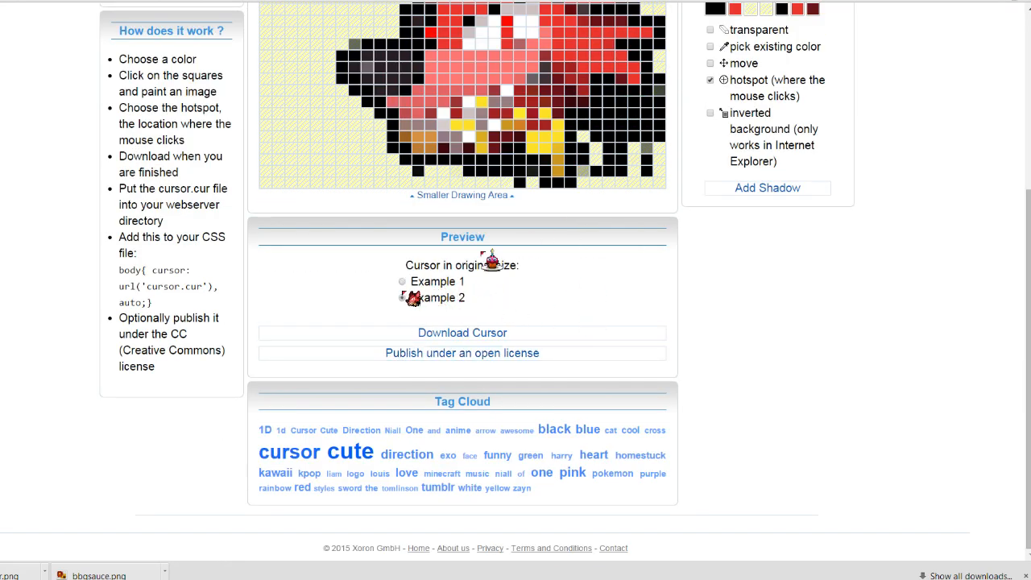
pyautogui.click(403, 297)
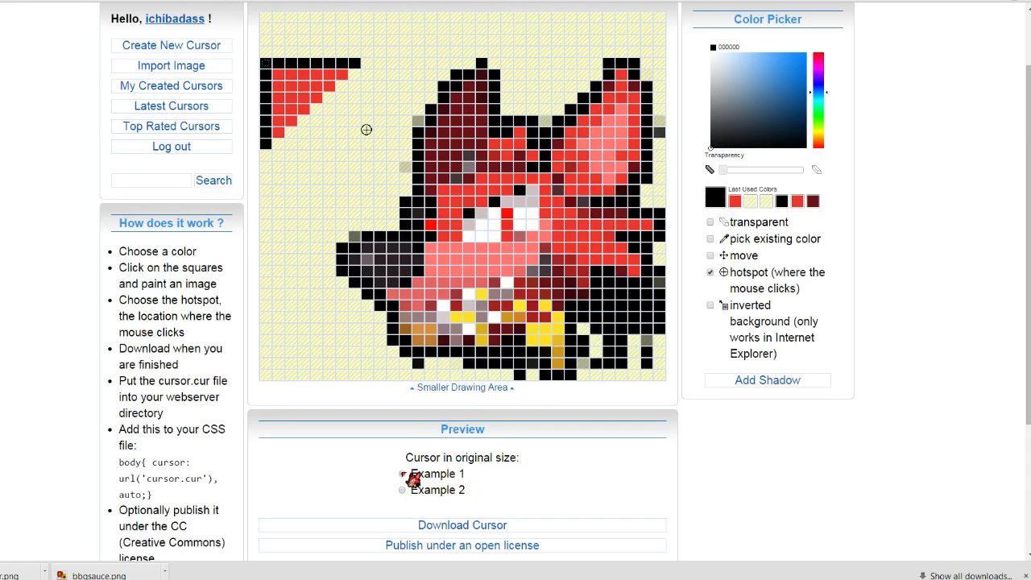
# - Check the fox cursor's preview alternately on the Example 1 and Example 2 backgrounds
pyautogui.click(403, 474)
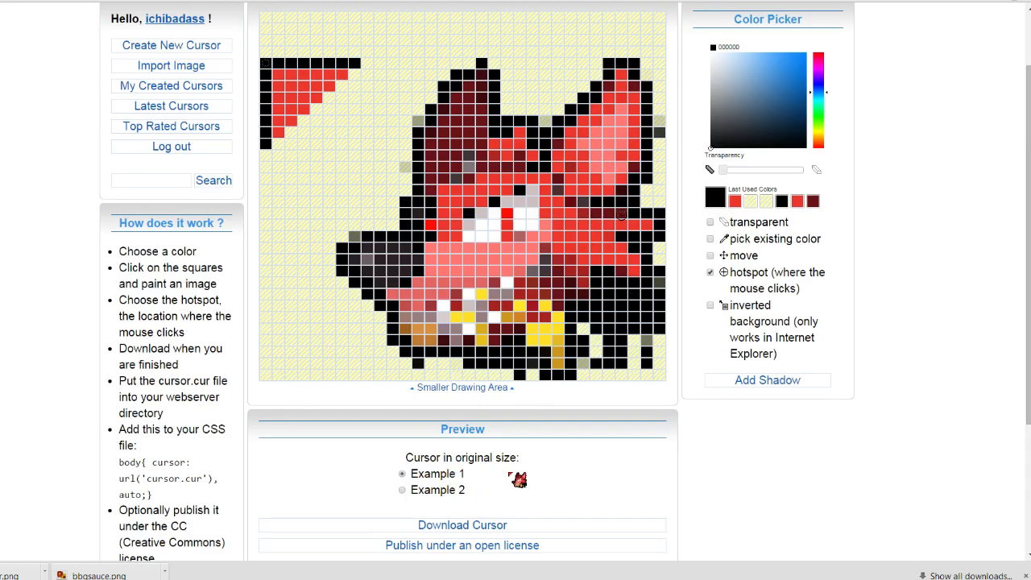
pyautogui.click(403, 490)
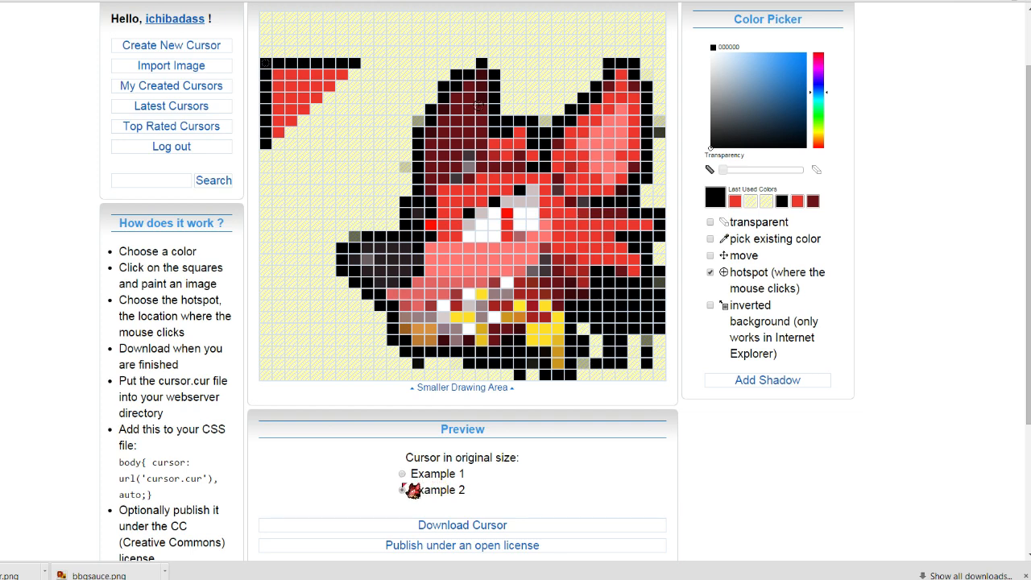
pyautogui.click(403, 490)
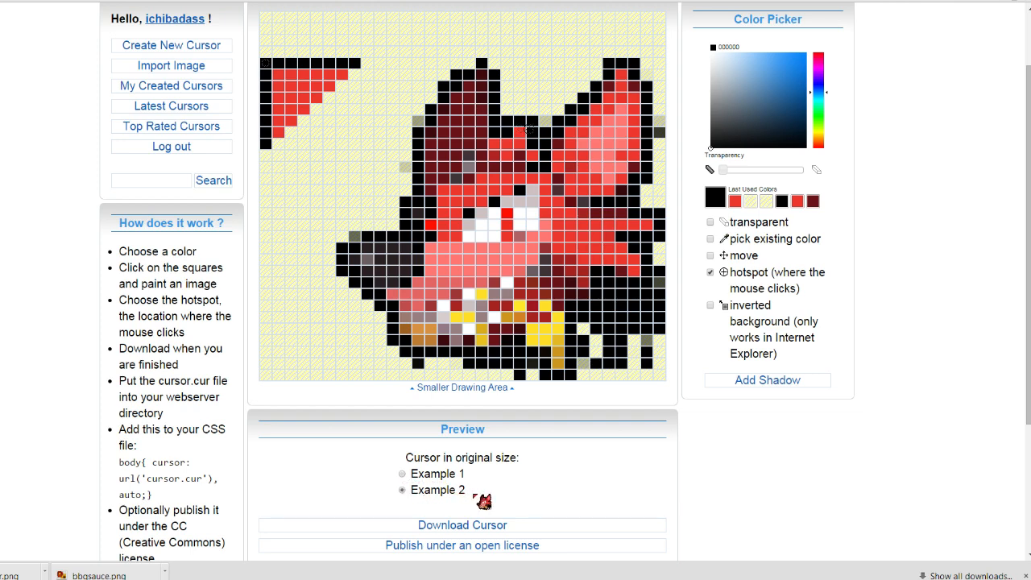
pyautogui.click(401, 473)
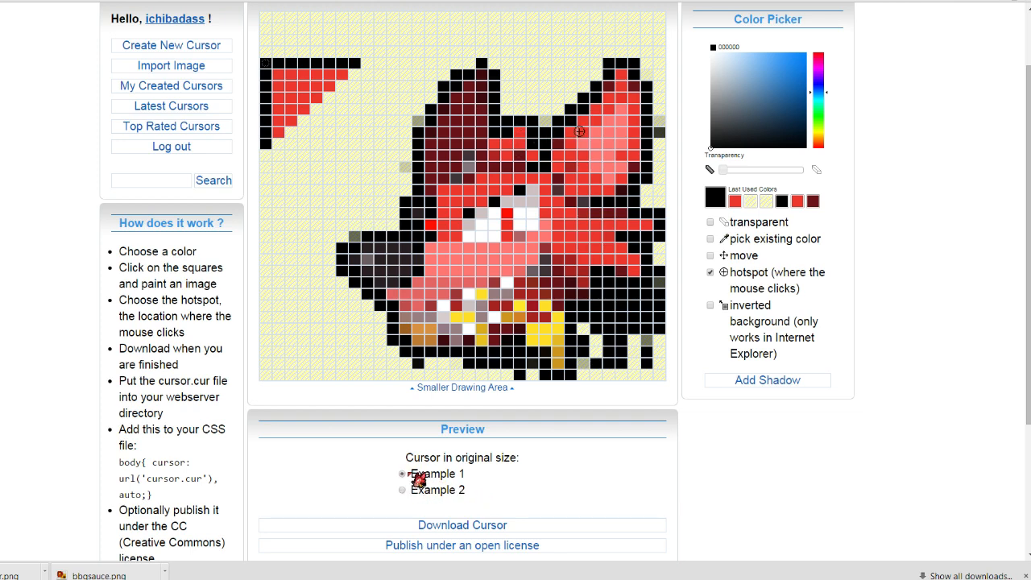
pyautogui.scroll(-3)
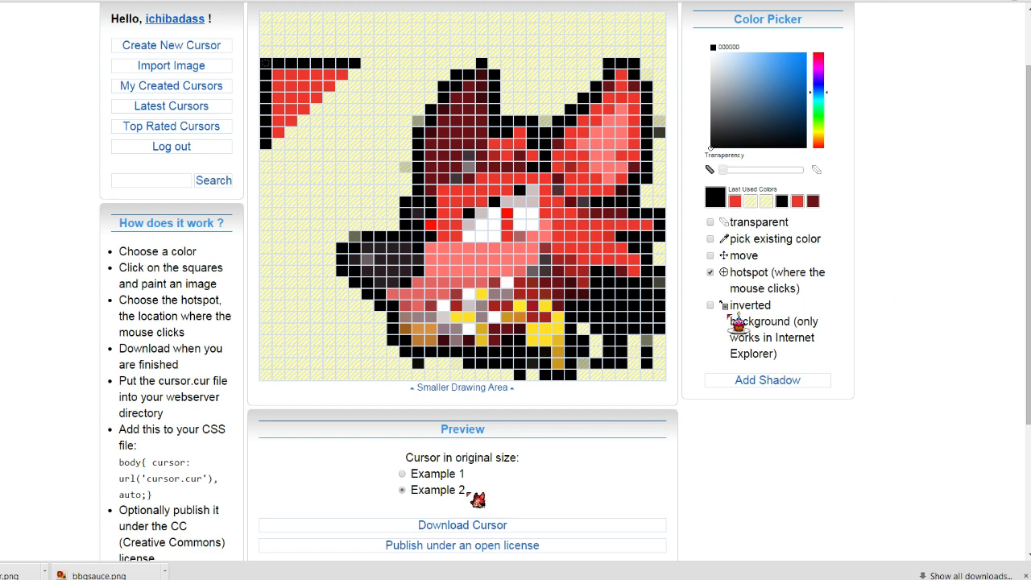
pyautogui.click(403, 474)
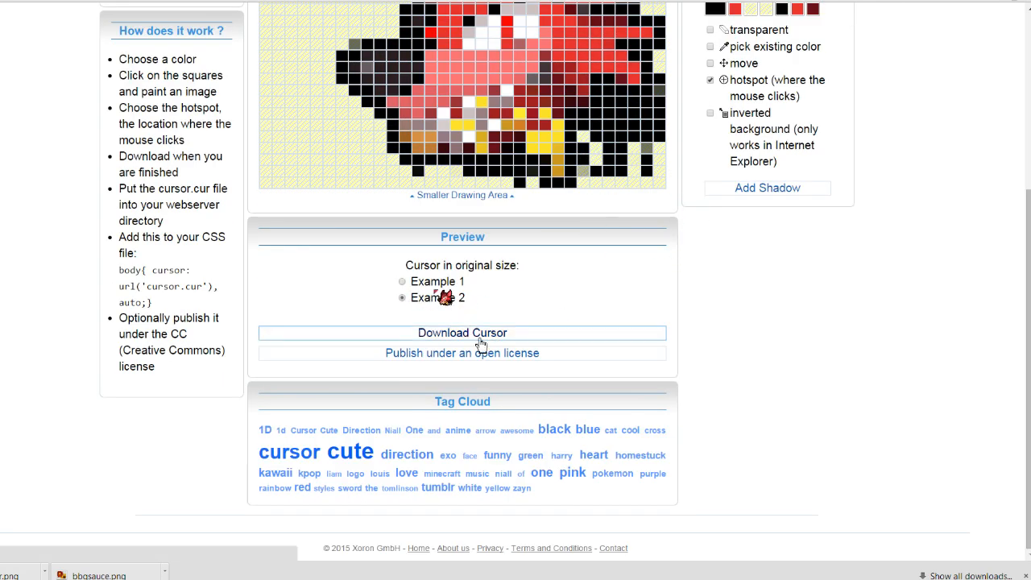
# - Download the finished fox cursor and recheck its preview on both backgrounds
pyautogui.click(402, 280)
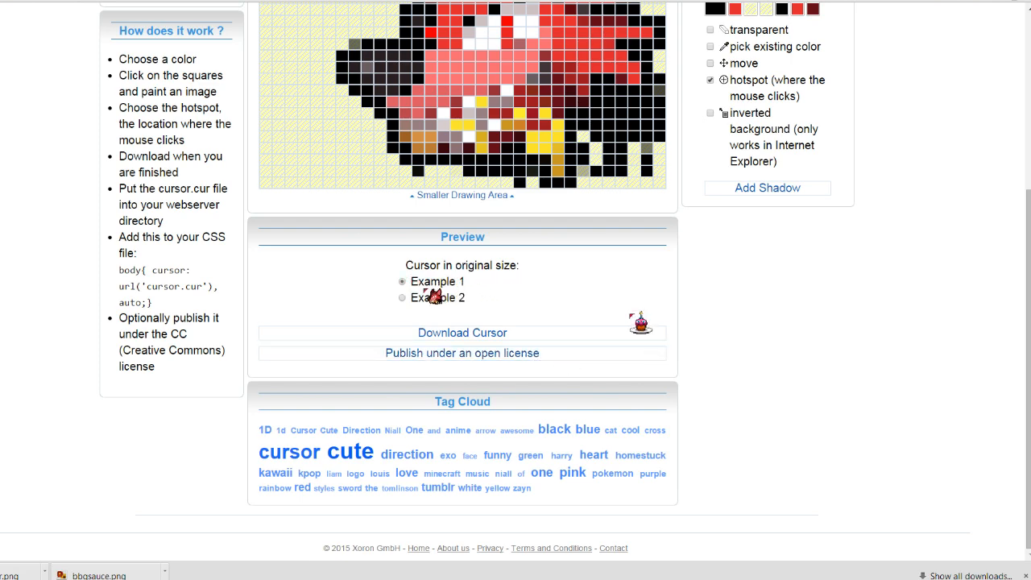
pyautogui.click(403, 296)
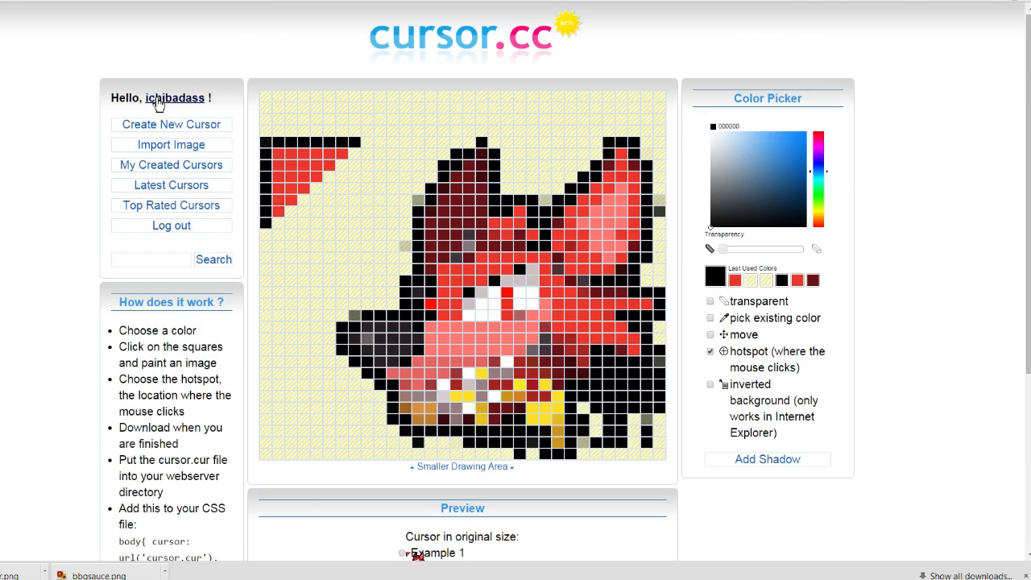
pyautogui.scroll(-3)
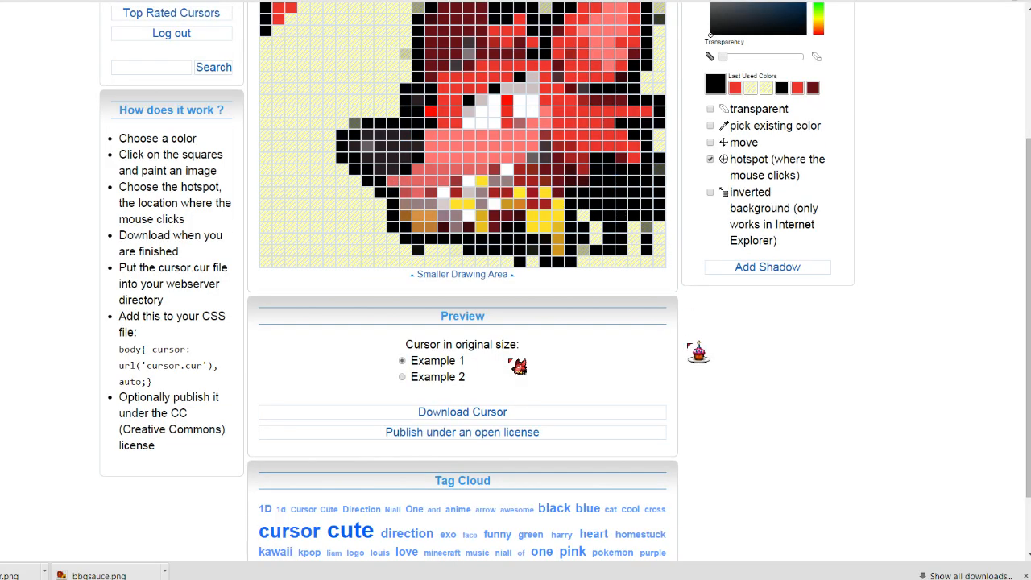
pyautogui.click(402, 377)
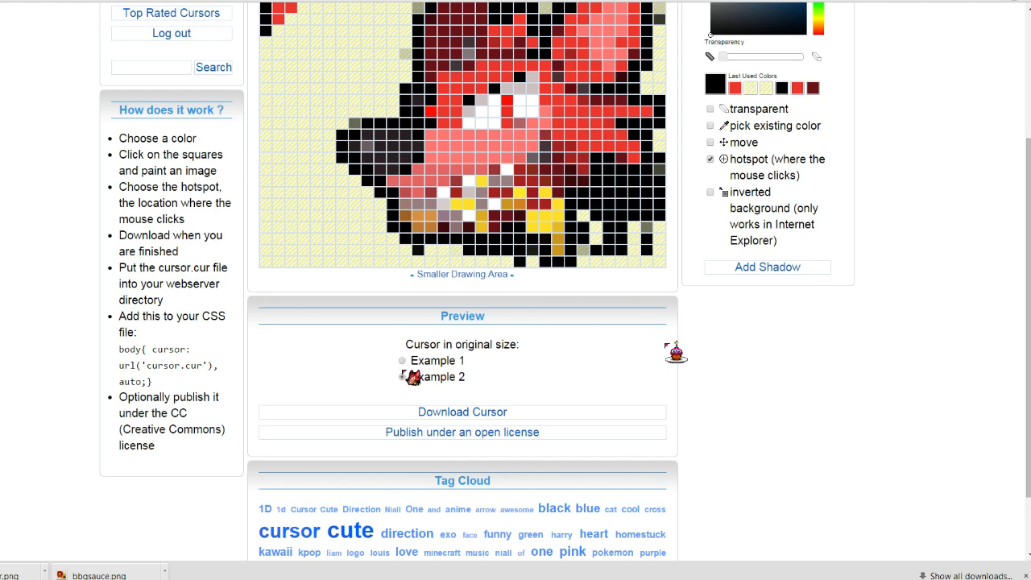
pyautogui.click(403, 377)
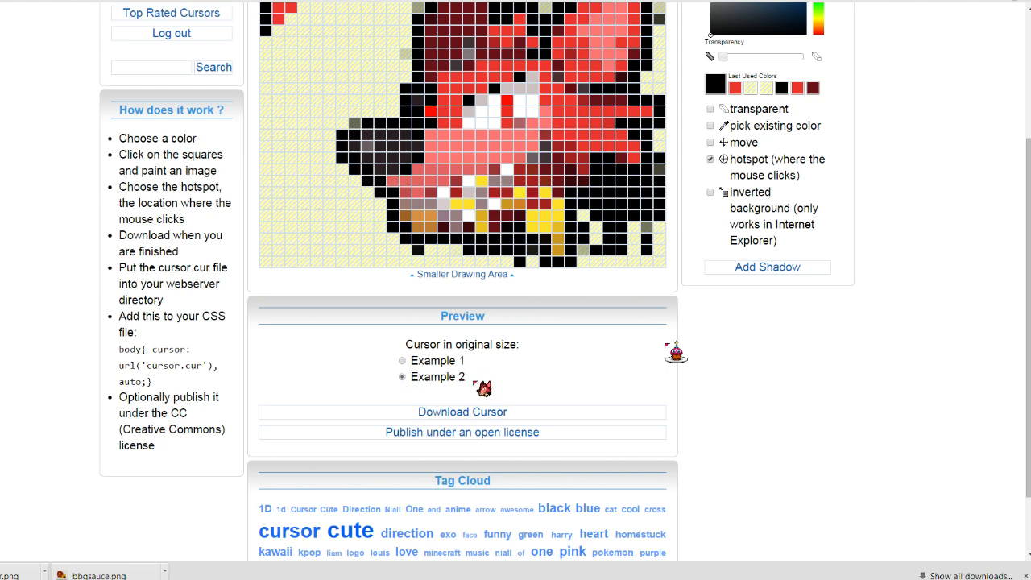
pyautogui.click(402, 361)
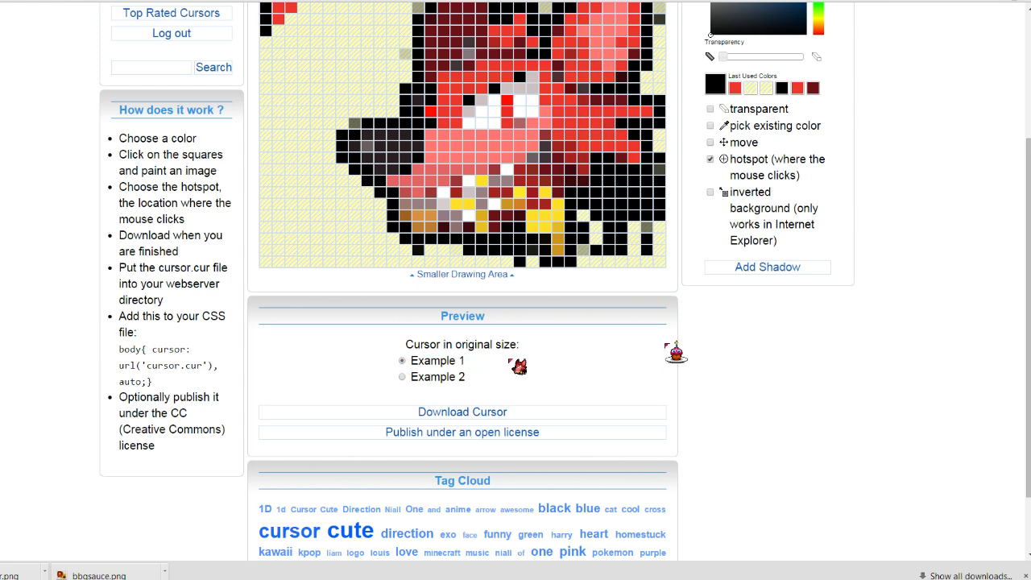
# - Toggle the Example 1 and Example 2 previews again while scrolling the page
pyautogui.click(403, 377)
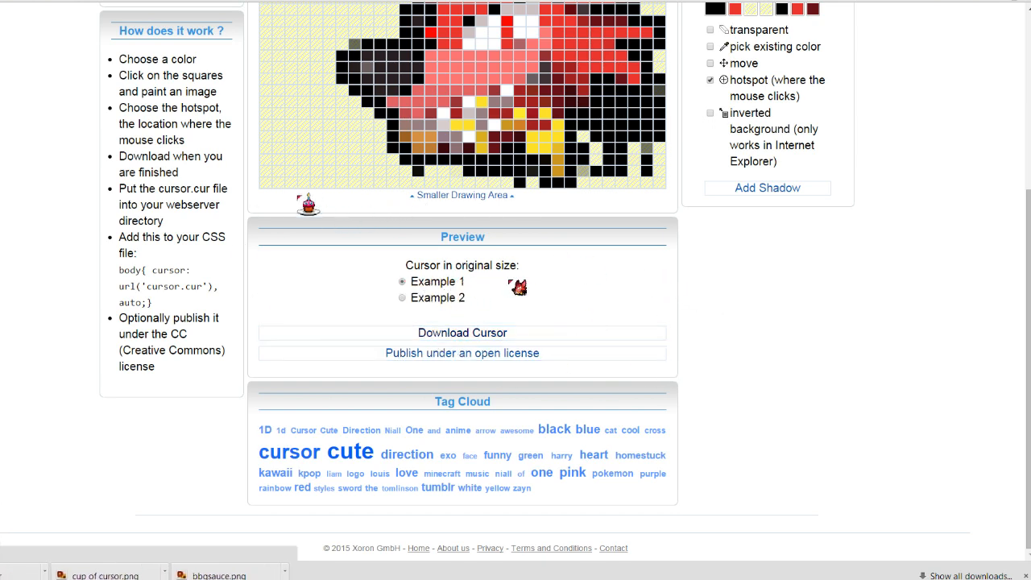
pyautogui.scroll(3)
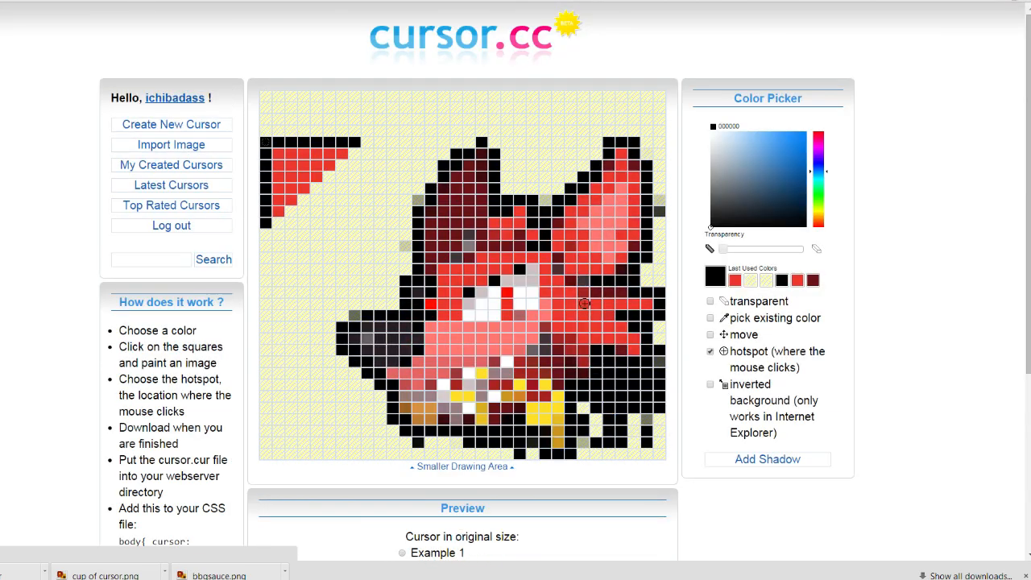
pyautogui.scroll(-3)
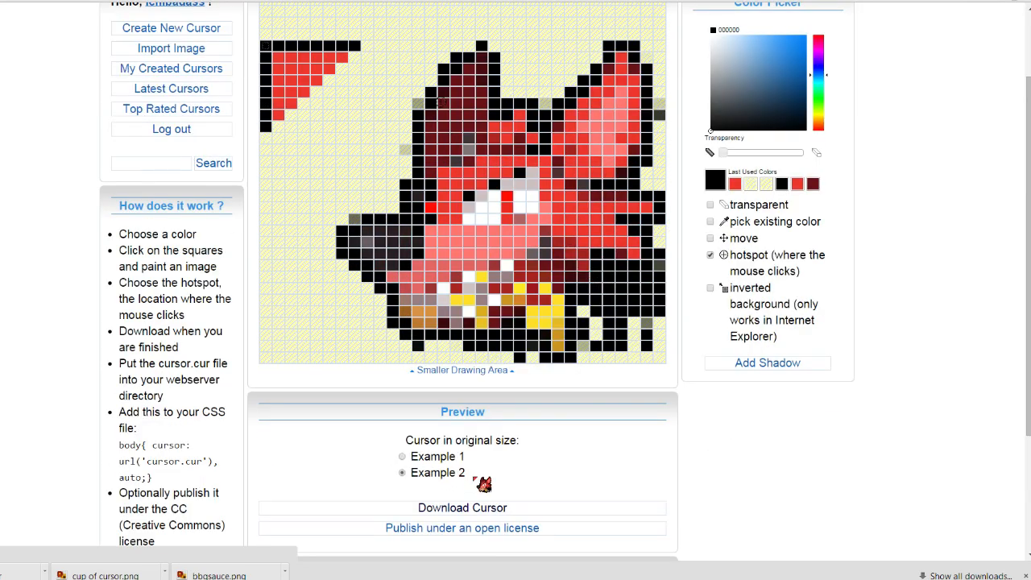
pyautogui.click(403, 456)
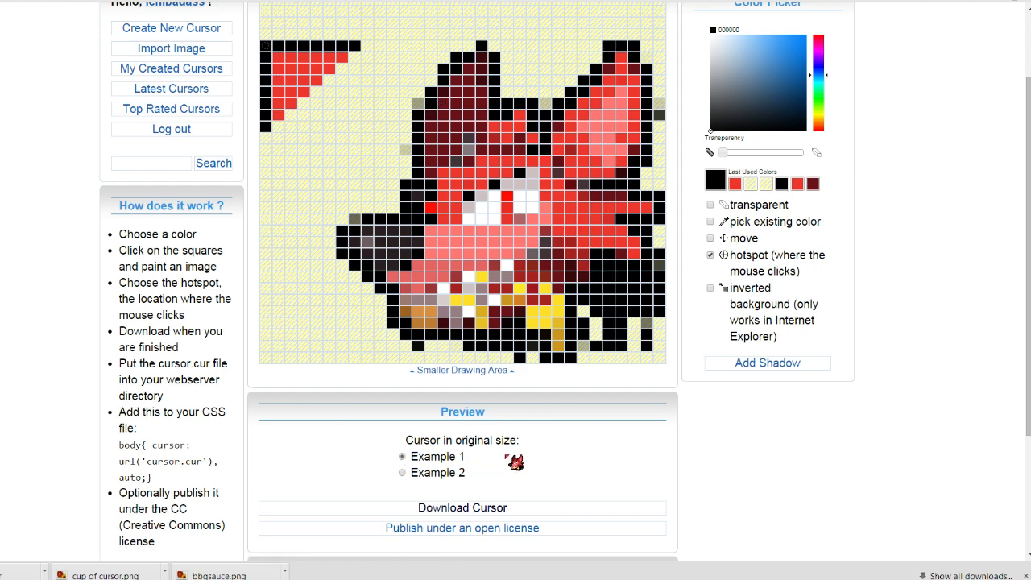
pyautogui.click(403, 473)
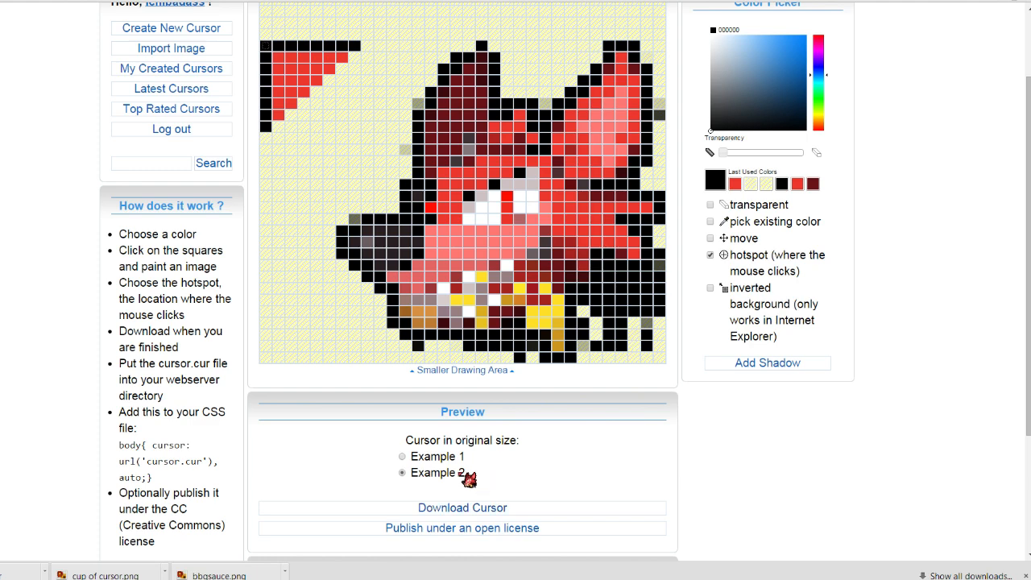
pyautogui.click(402, 457)
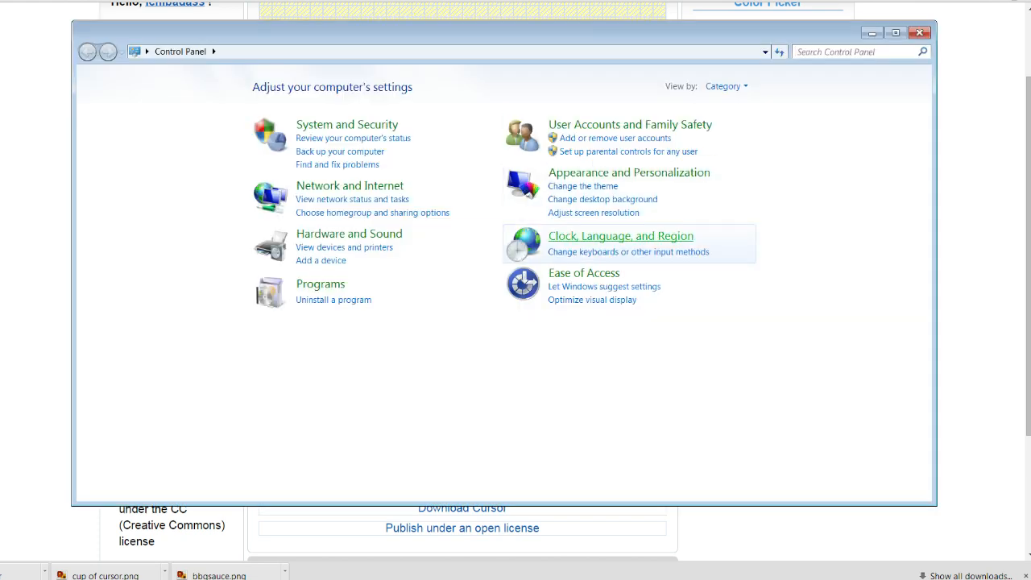
pyautogui.moveTo(348, 199)
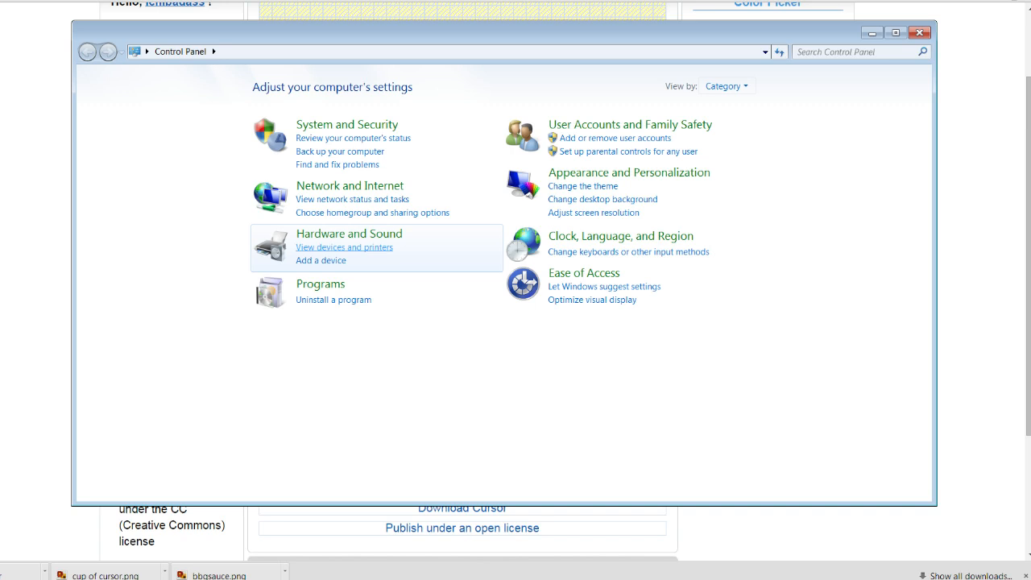
# - Show Devices and Printers and select the USB OPTICAL MOUSE device
pyautogui.click(345, 248)
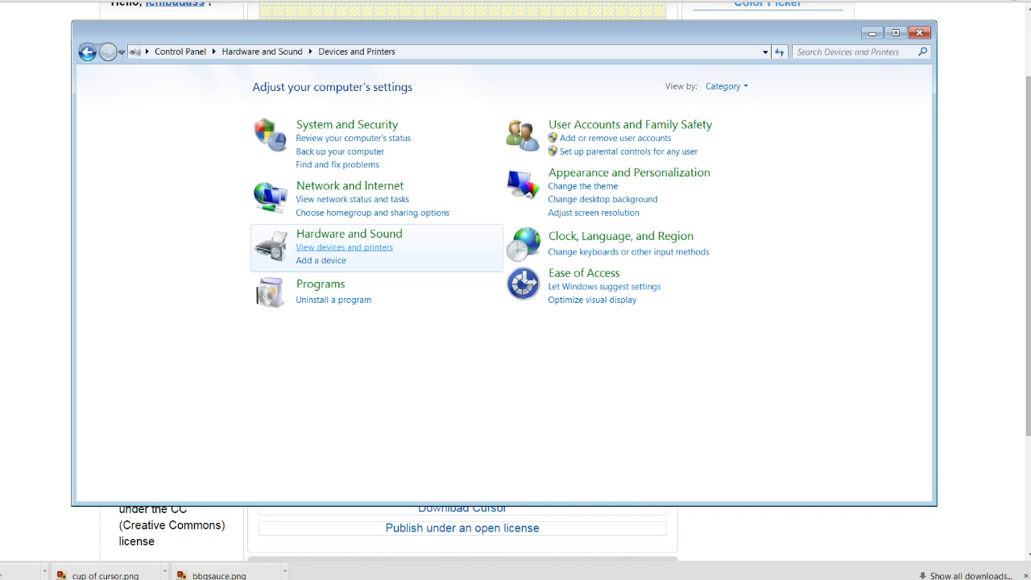
pyautogui.click(345, 248)
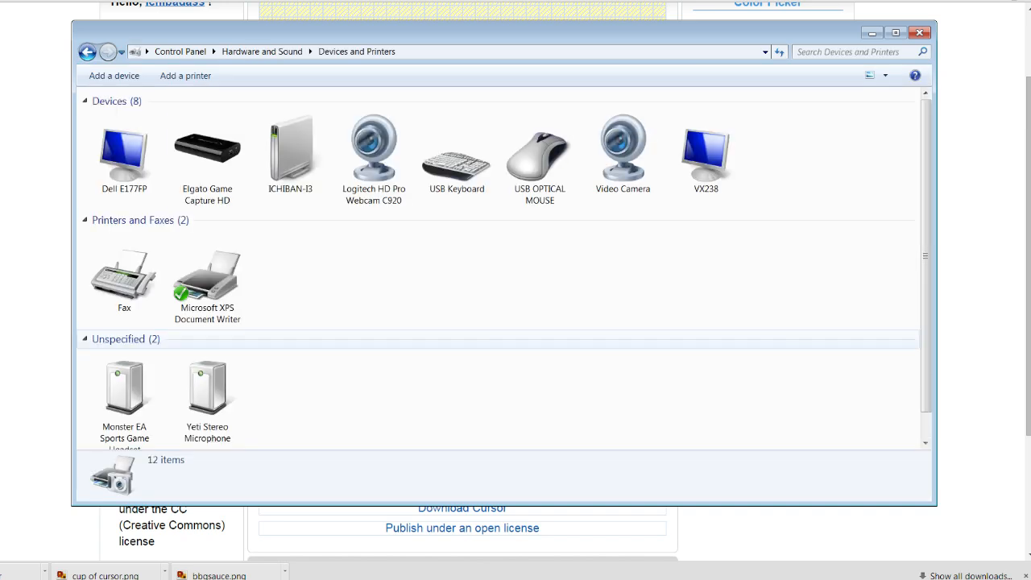
pyautogui.click(538, 148)
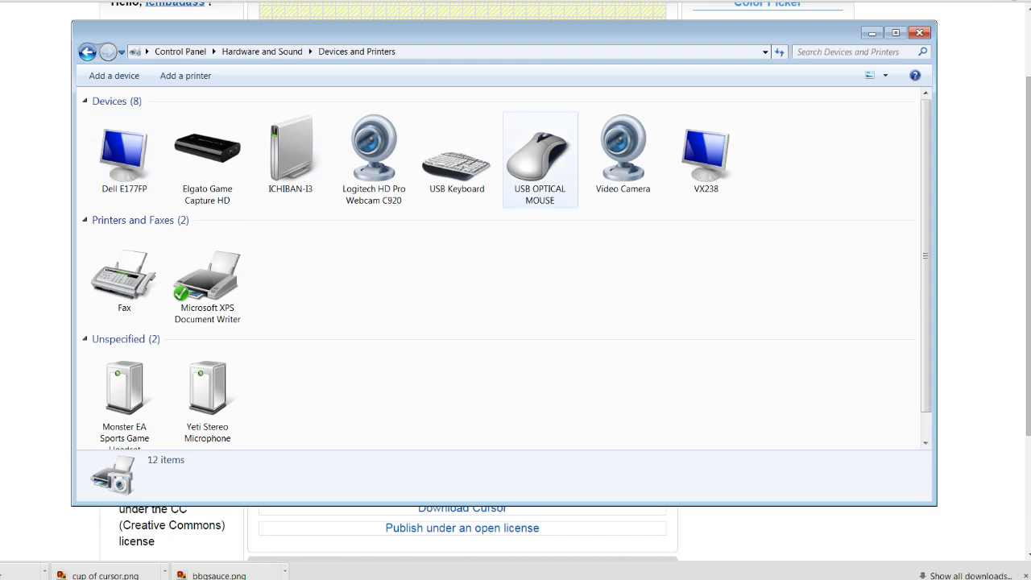
pyautogui.click(540, 153)
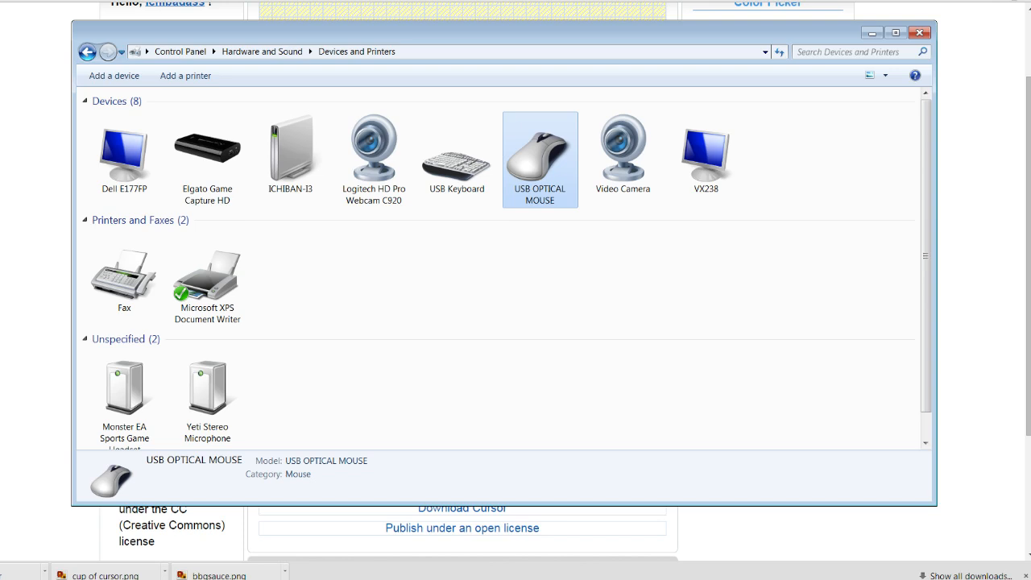
# - Reach the Pointers settings from the mouse's Mouse settings, listing the Windows Aero scheme
pyautogui.rightClick(539, 153)
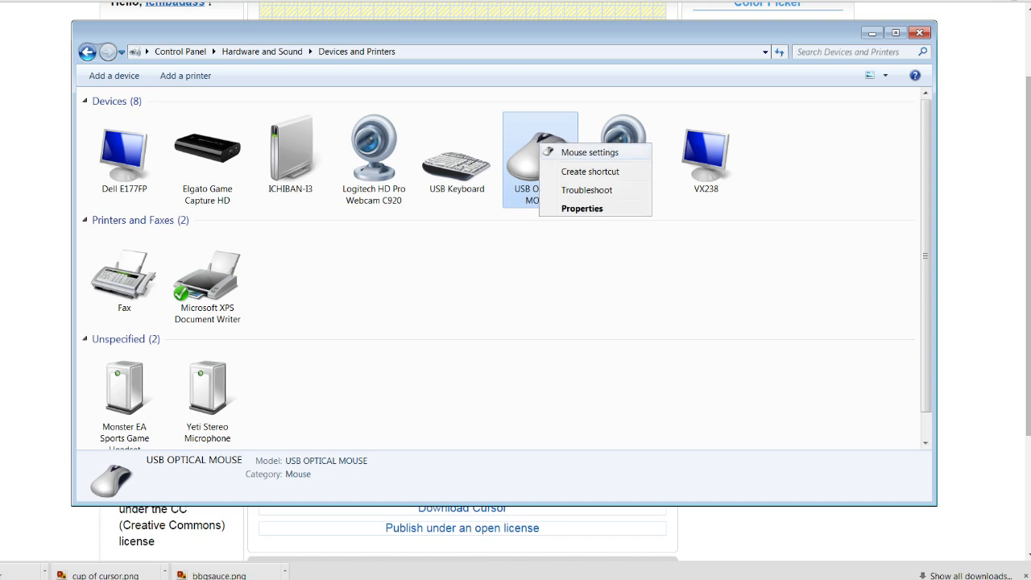
pyautogui.click(583, 207)
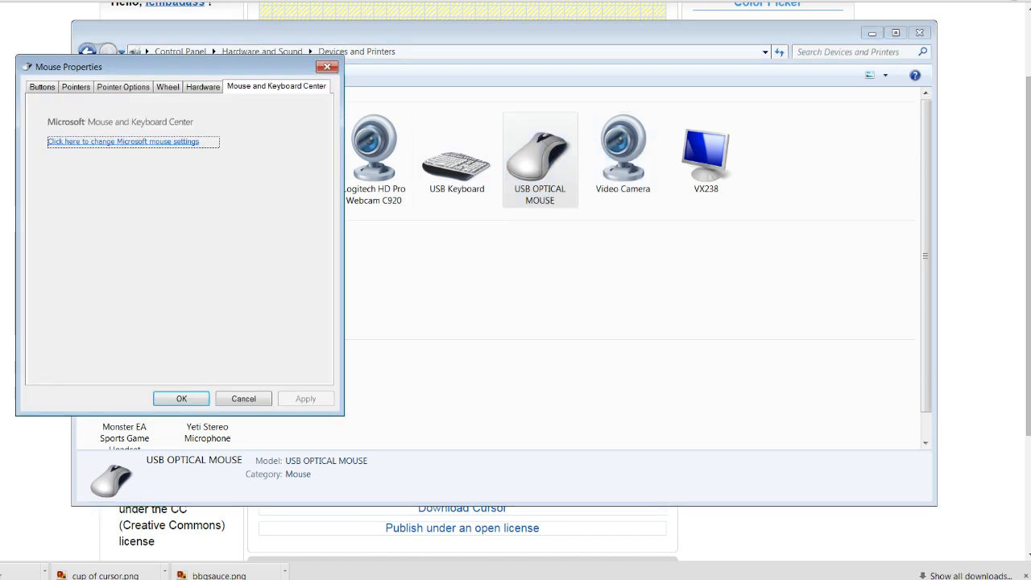
pyautogui.click(76, 87)
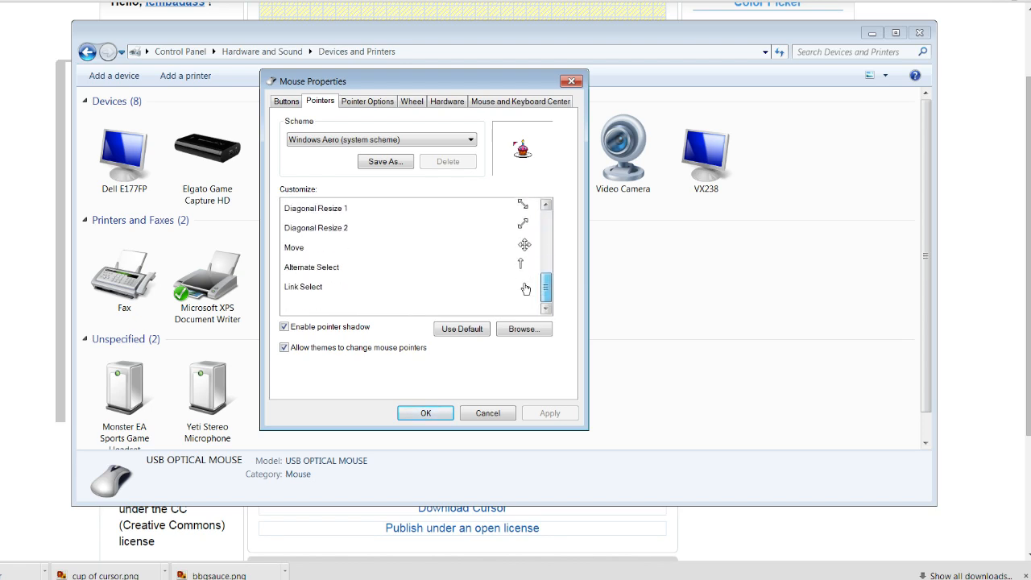
pyautogui.scroll(-3)
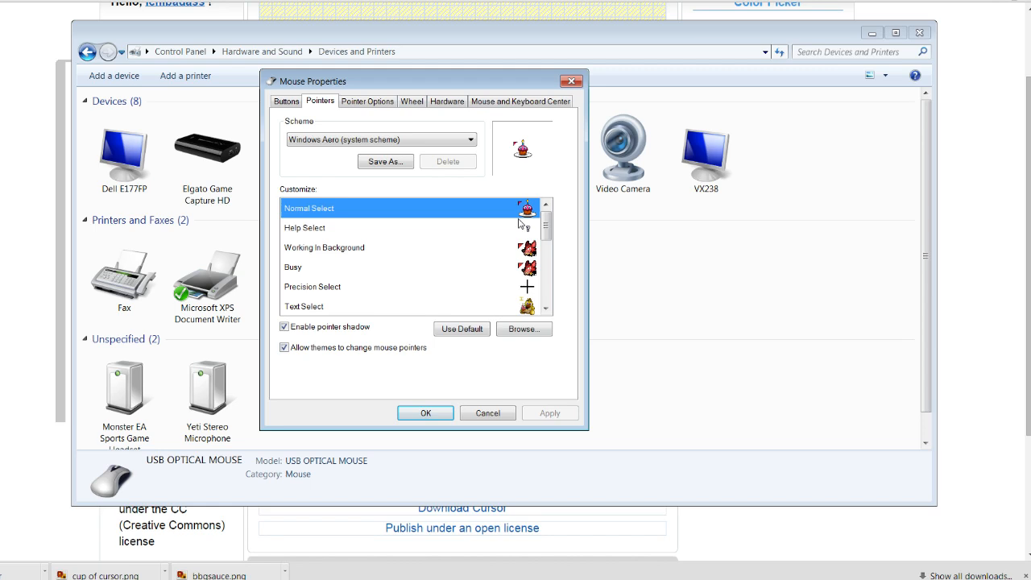
# - Browse for a replacement Normal Select pointer, looking through the cursor folder via Recent Places
pyautogui.click(524, 329)
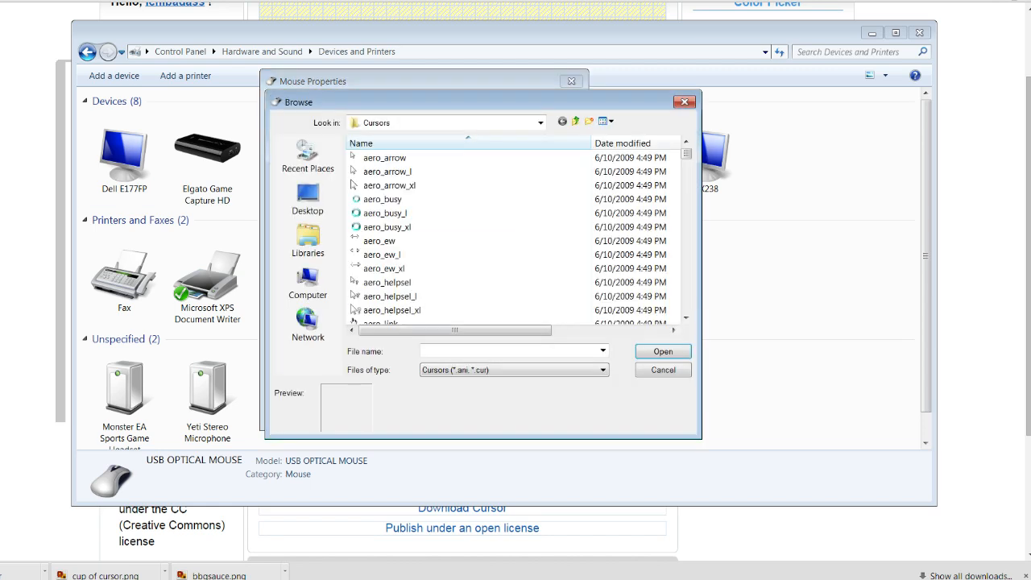
pyautogui.click(387, 226)
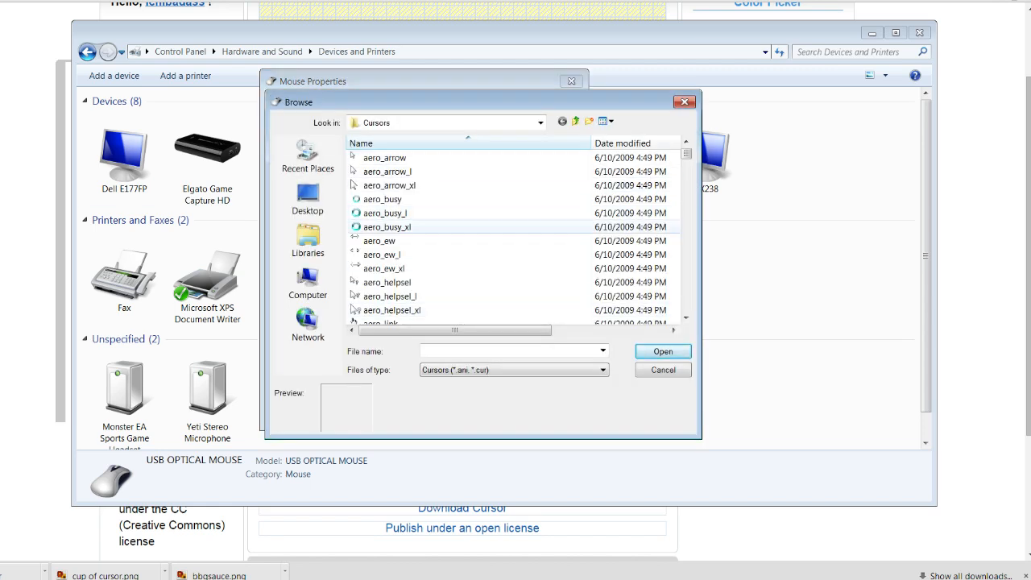
pyautogui.click(390, 185)
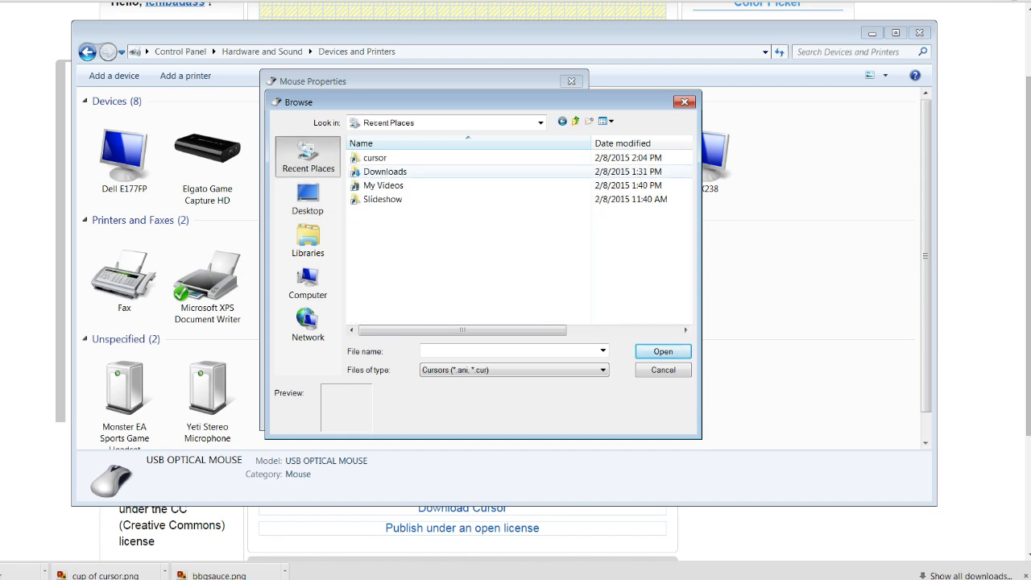
pyautogui.click(306, 199)
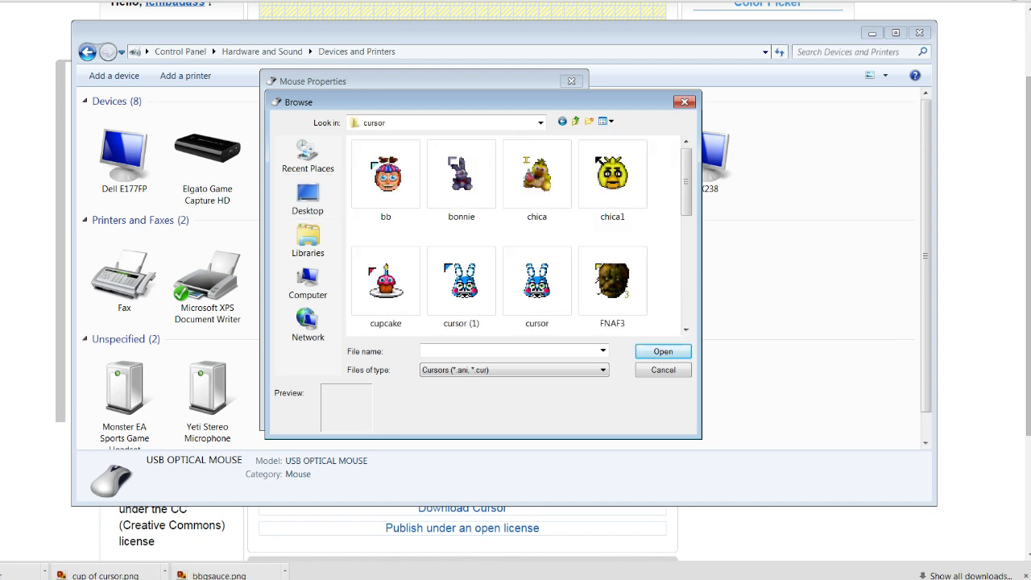
pyautogui.scroll(-3)
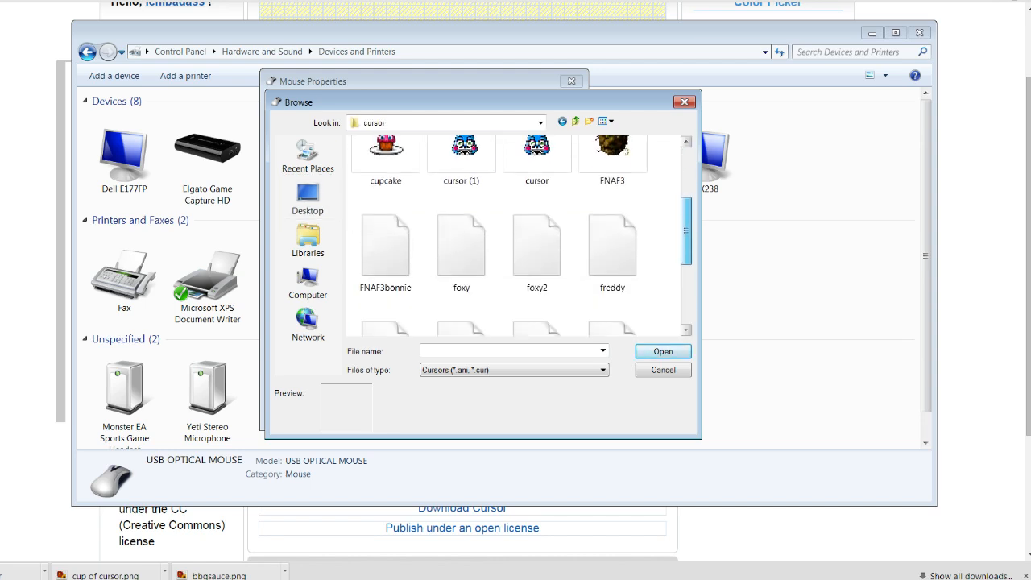
pyautogui.scroll(-3)
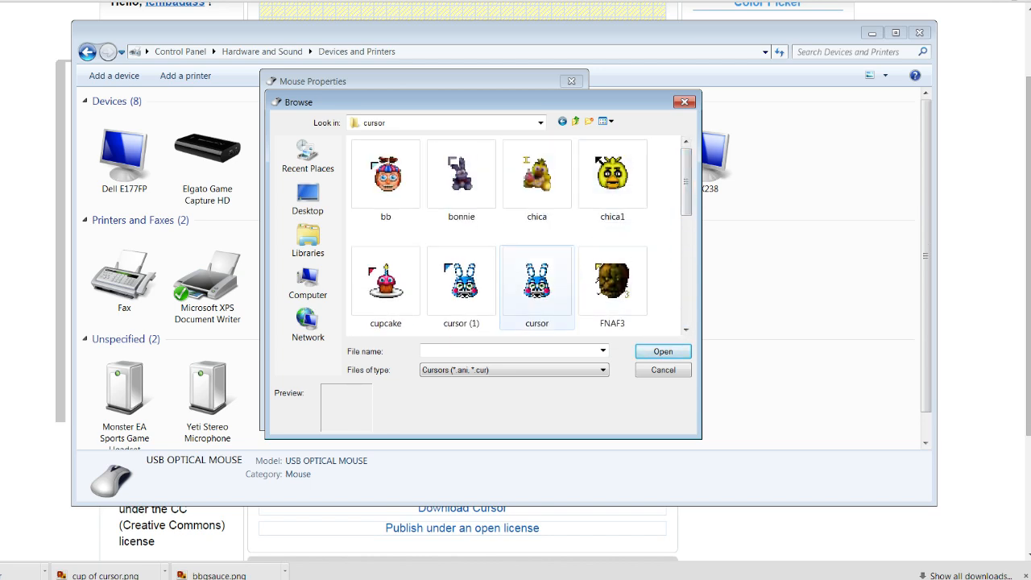
# - Go to the Downloads folder and scroll to the downloaded cursor files
pyautogui.click(306, 199)
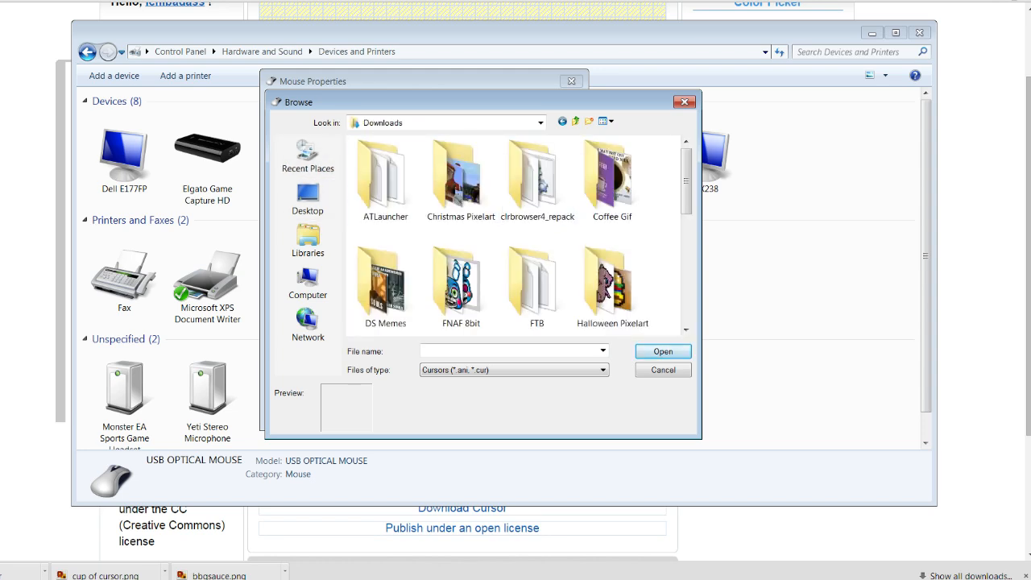
pyautogui.scroll(-3)
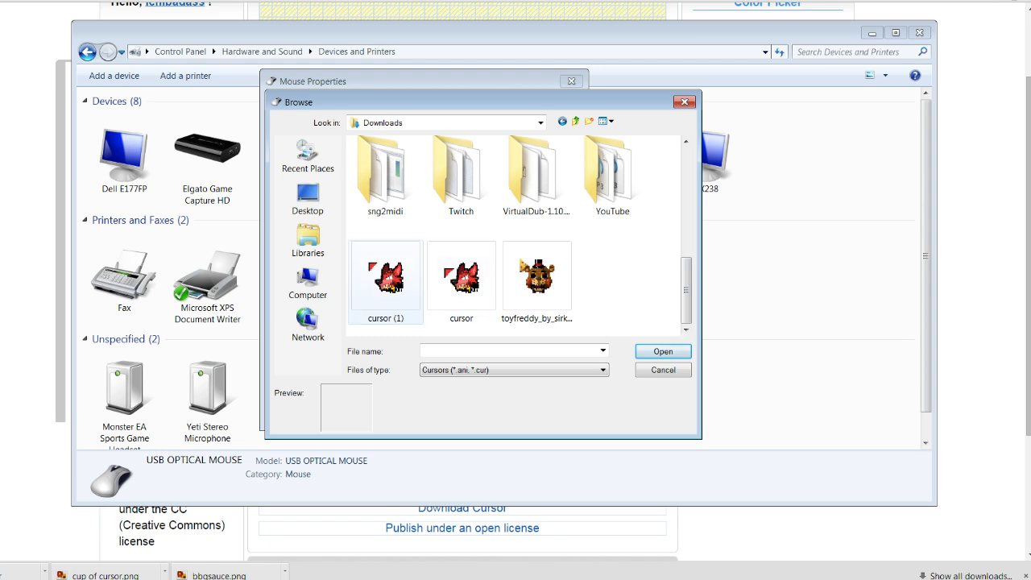
pyautogui.click(384, 277)
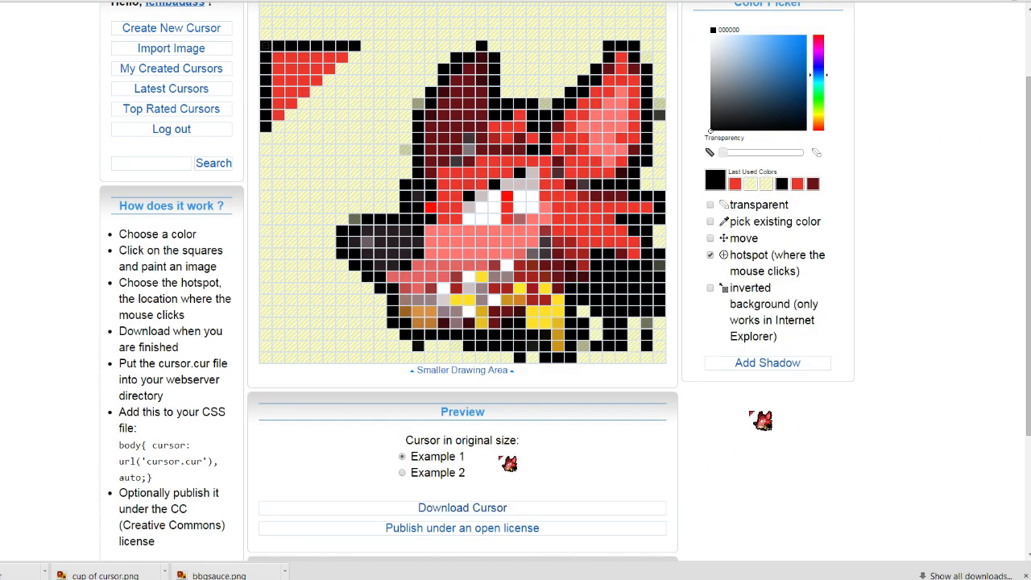
pyautogui.click(403, 474)
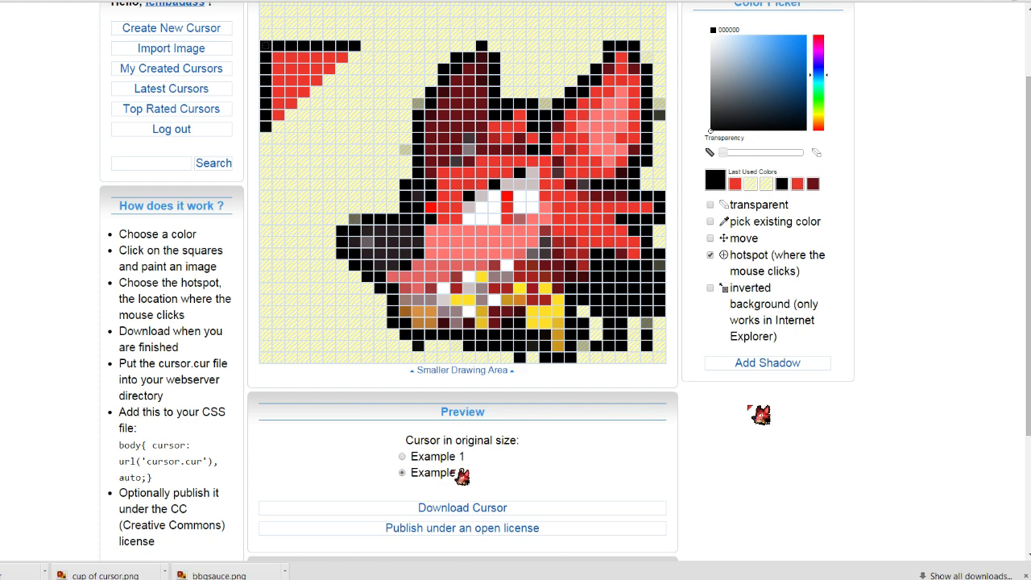
pyautogui.click(402, 457)
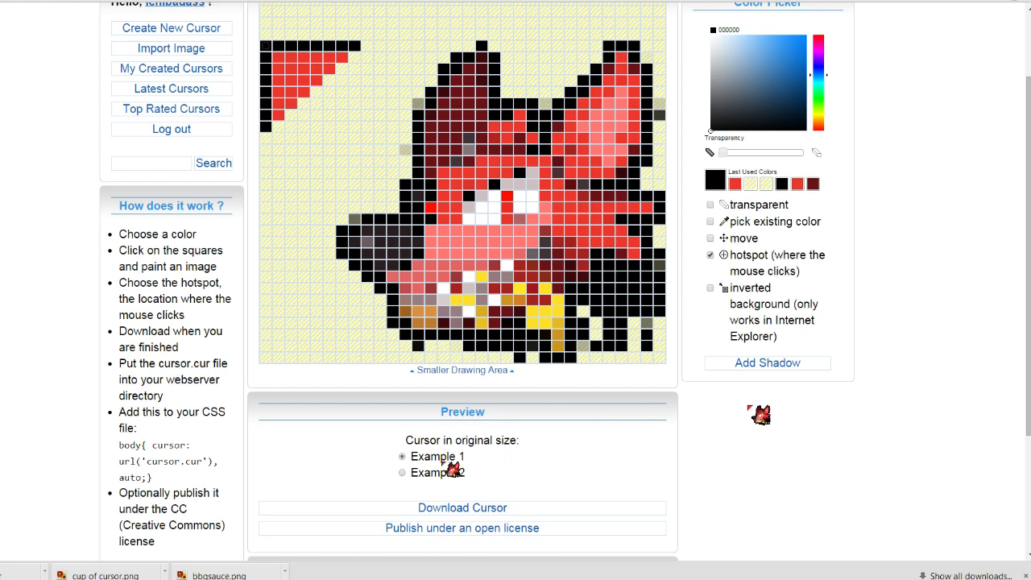
pyautogui.click(402, 472)
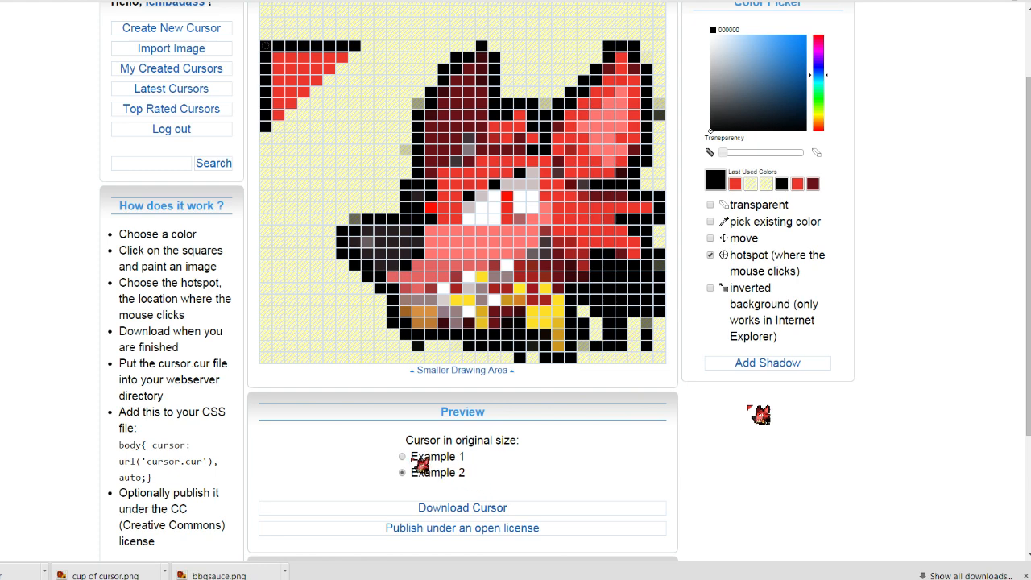
pyautogui.click(403, 456)
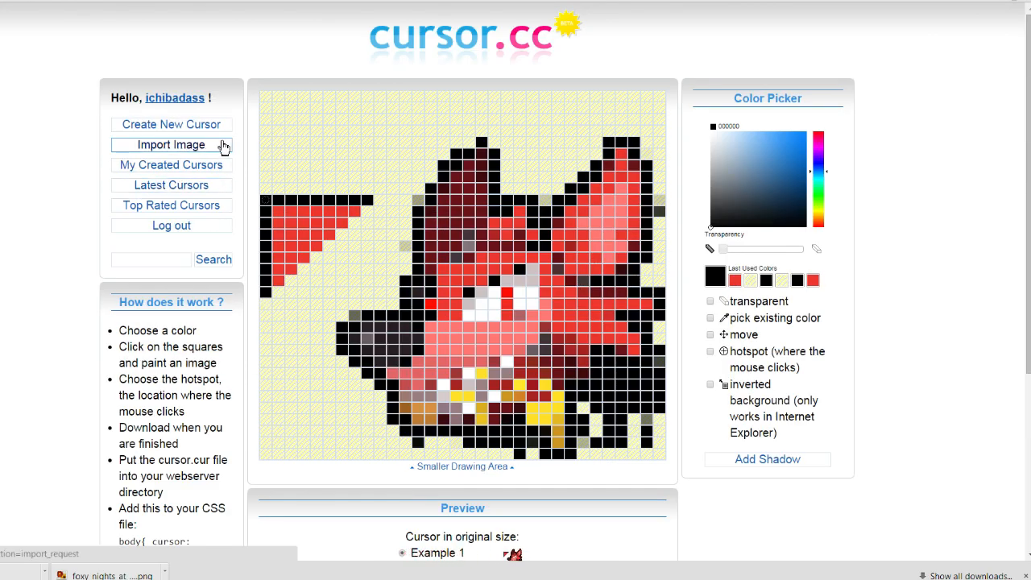
pyautogui.moveTo(171, 124)
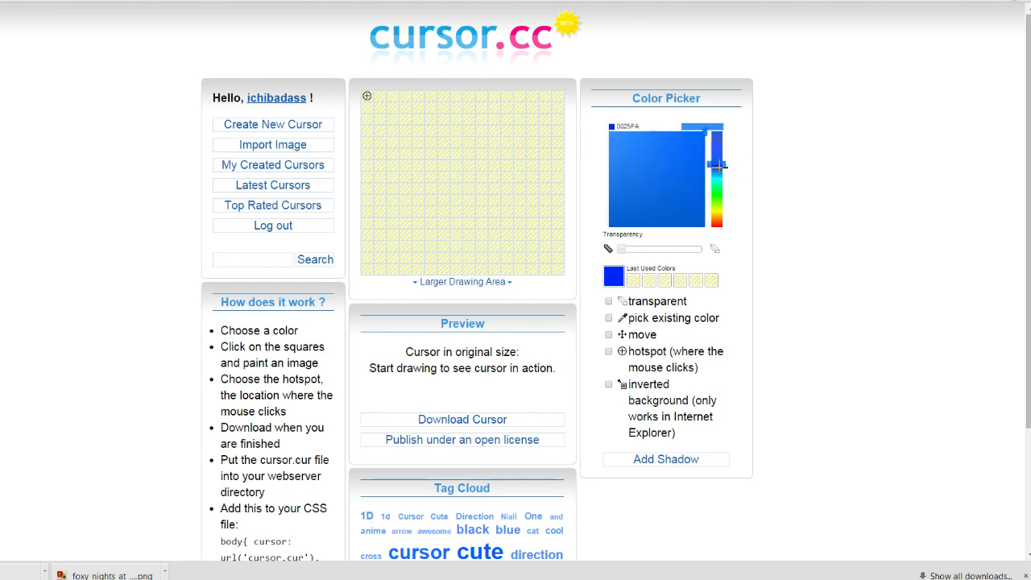
# - Start a new cursor, paint 'Hi' in blue, preview it on an example and enlarge the drawing grid
pyautogui.click(702, 132)
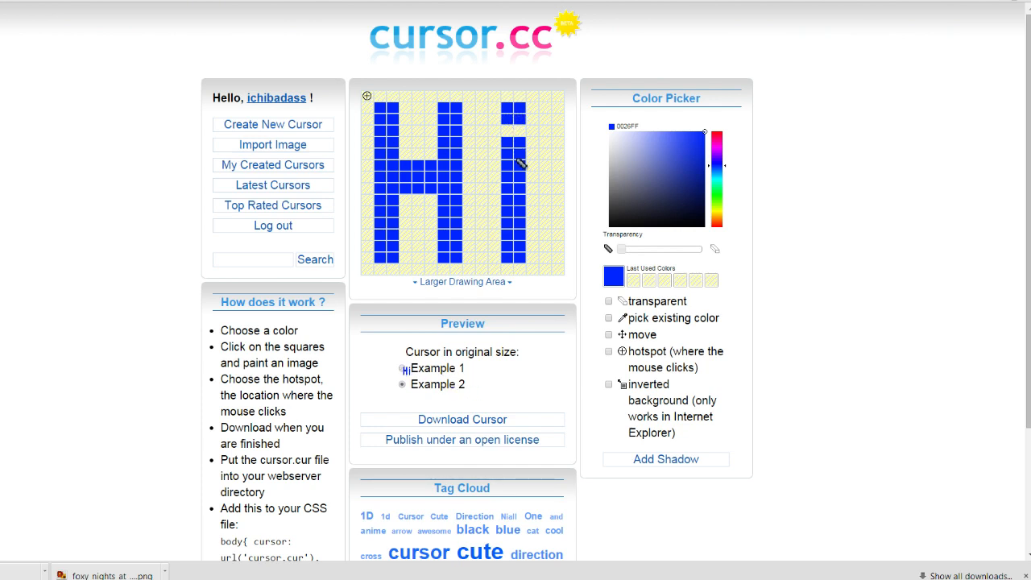
pyautogui.click(402, 367)
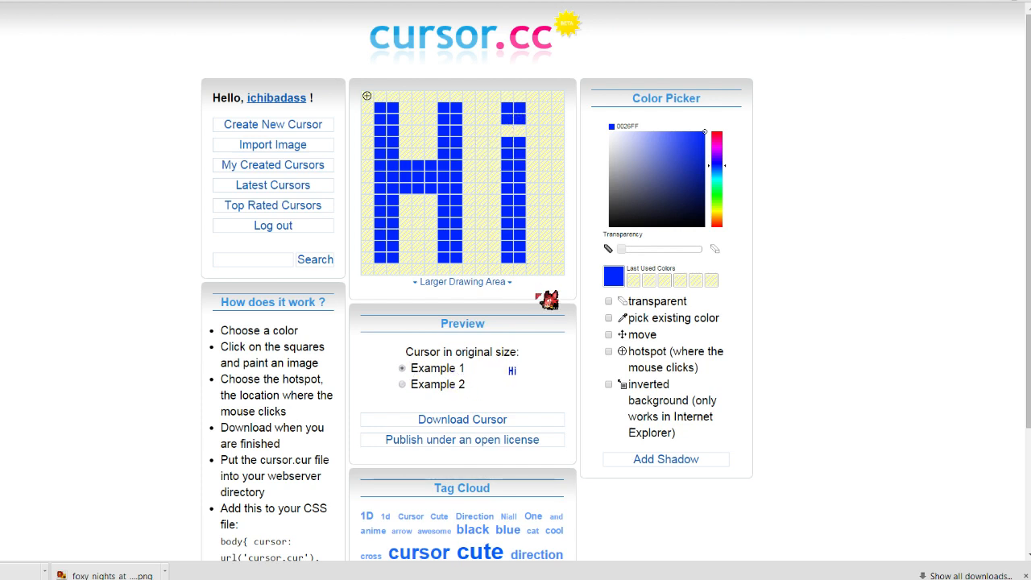
pyautogui.click(461, 282)
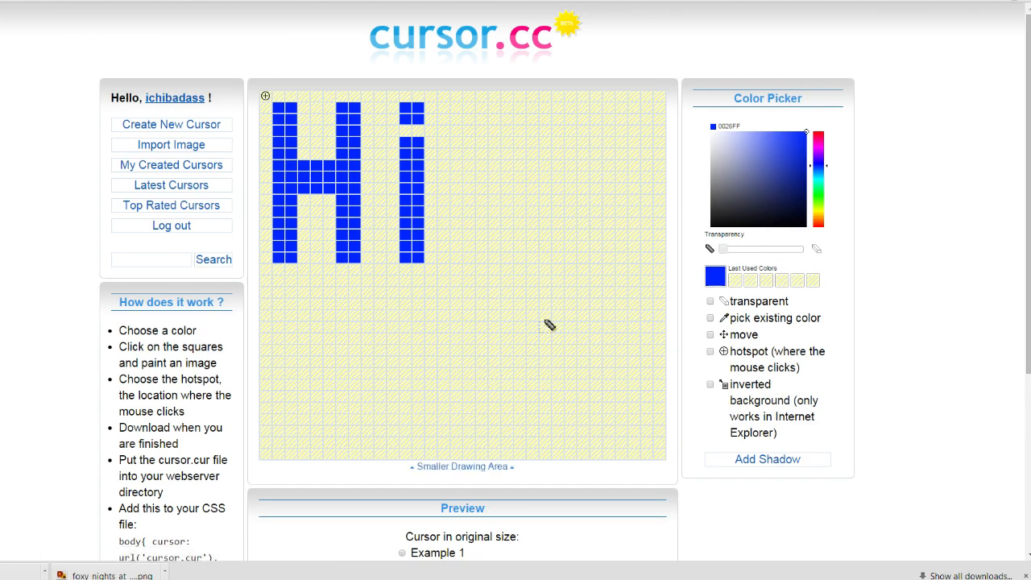
pyautogui.scroll(-3)
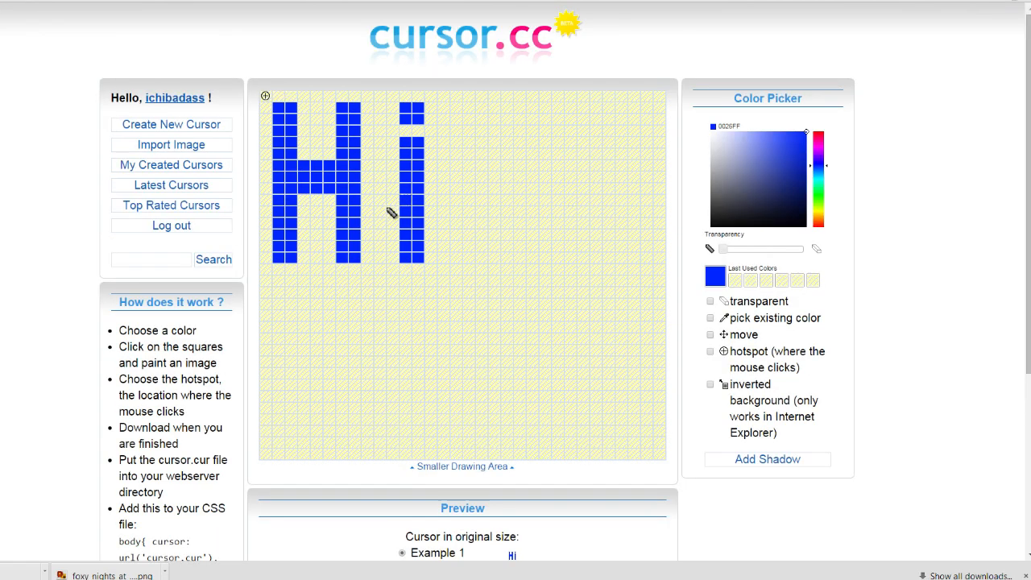
pyautogui.scroll(-3)
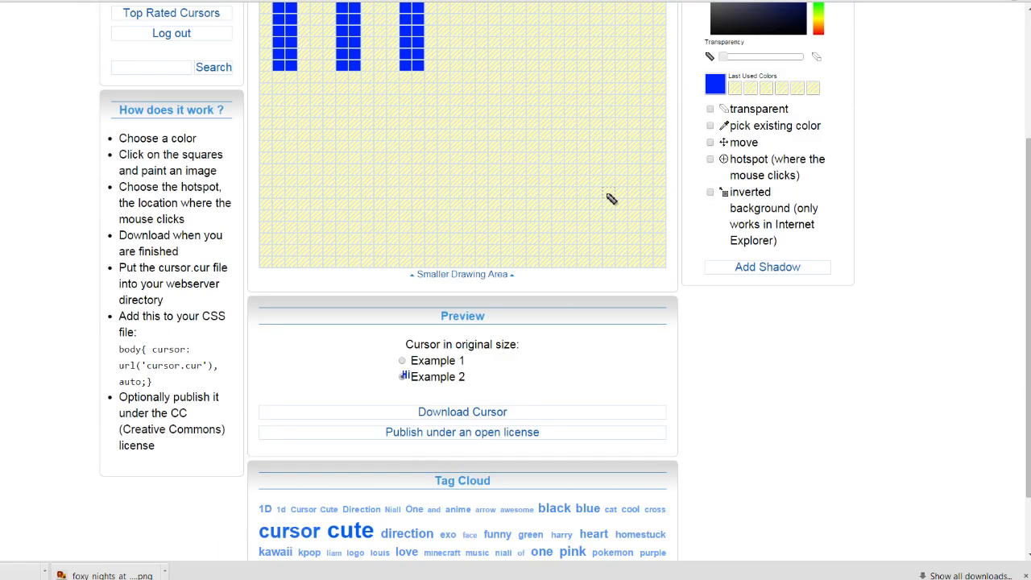